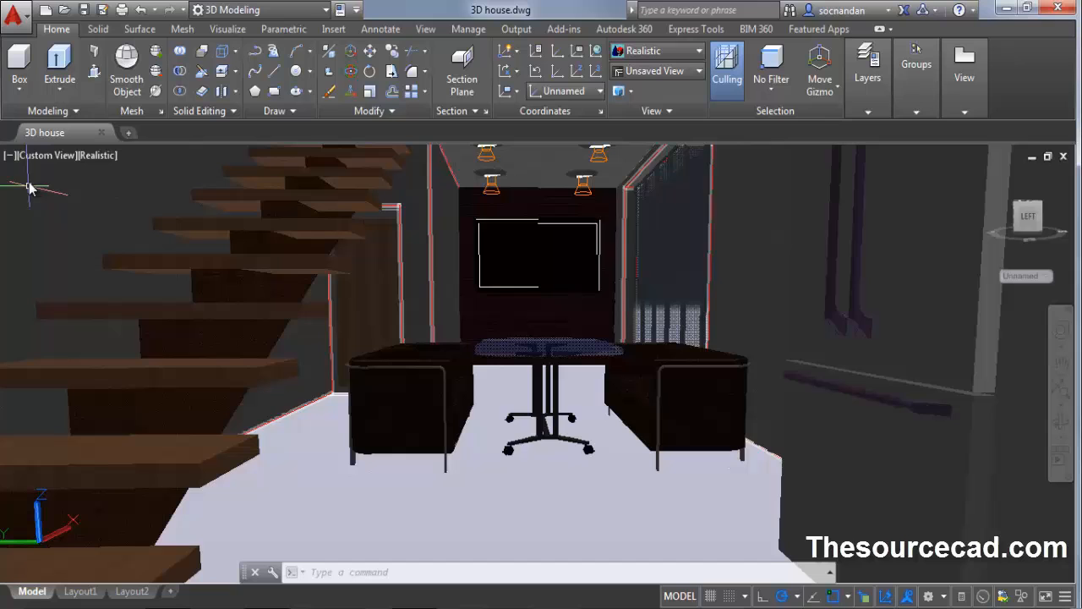
Step: Restore the saved 'final view' camera from the viewport's Custom Model Views list
left_click(48, 156)
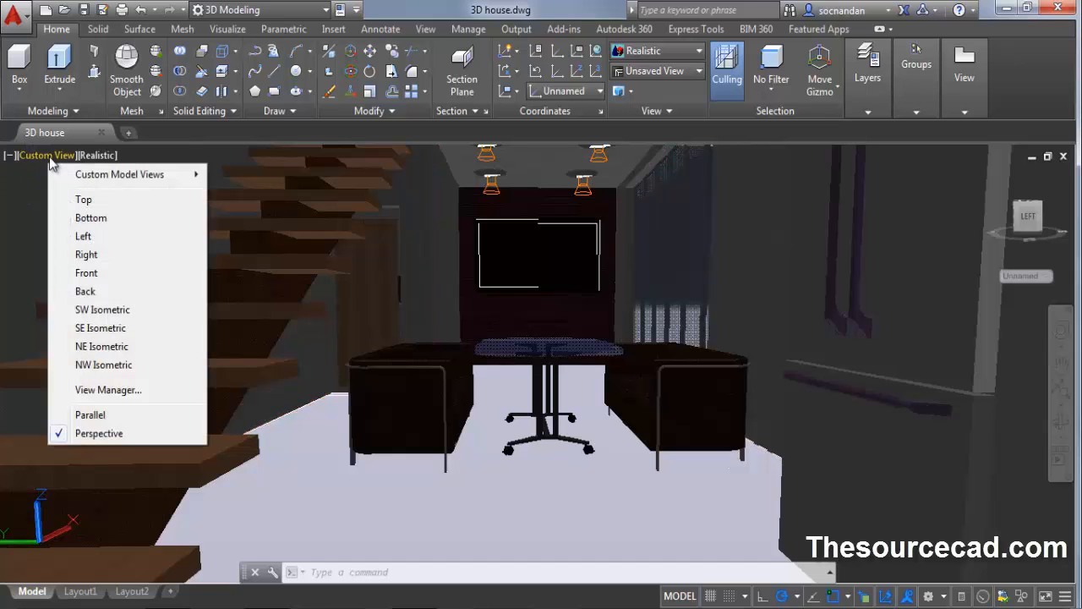
mouse_move(119, 174)
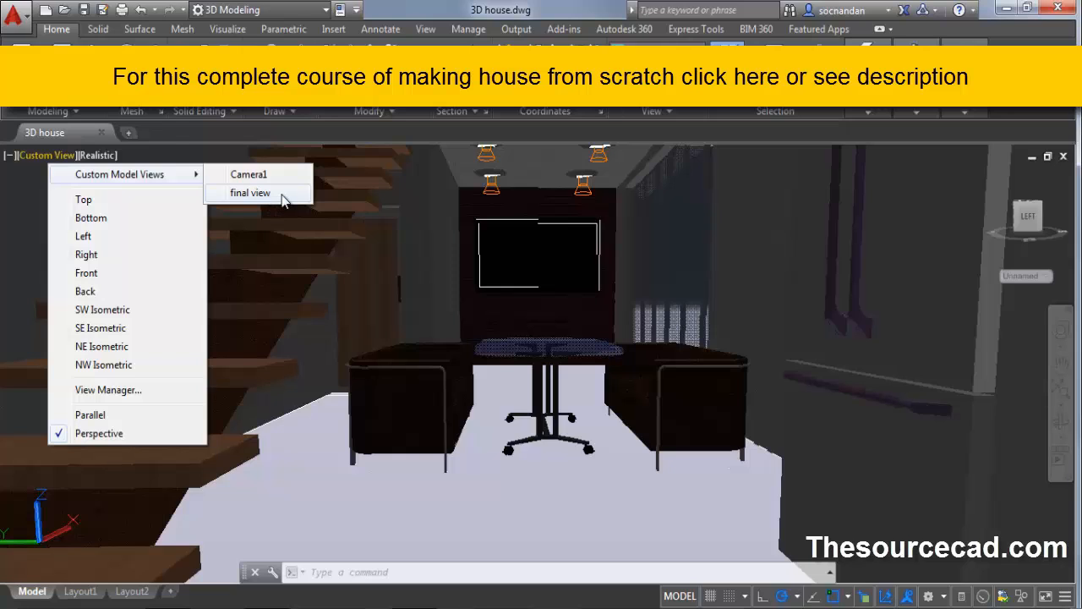
left_click(251, 193)
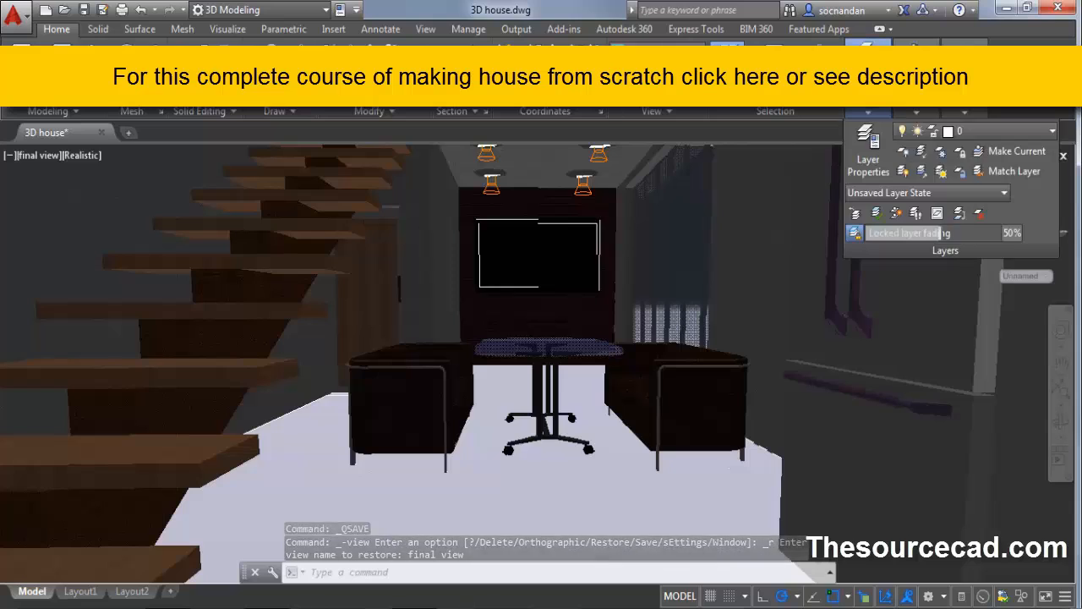
mouse_move(901, 171)
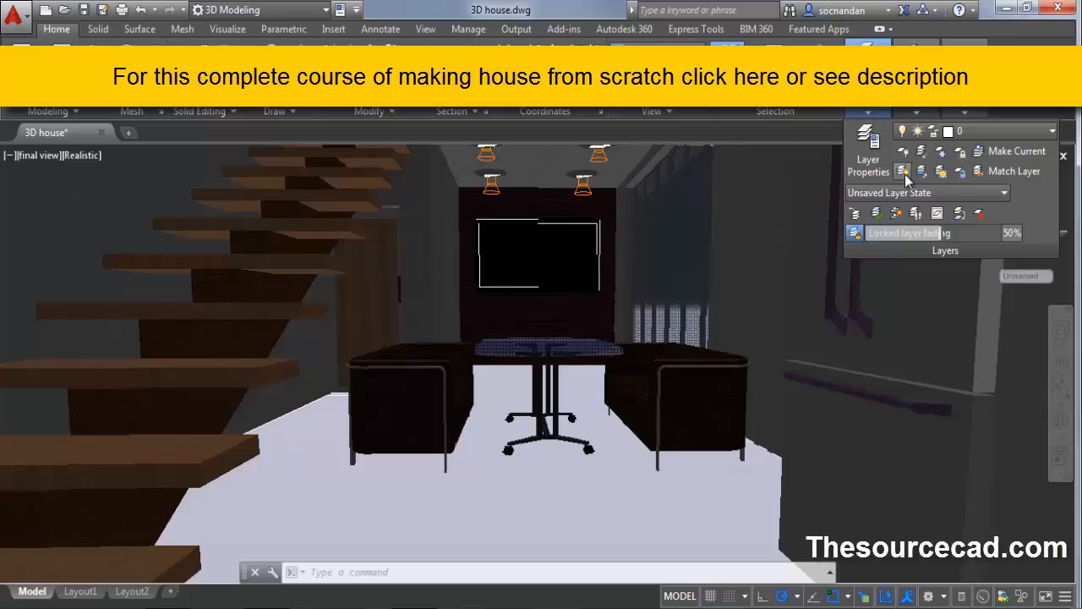
Step: Turn all drawing layers on so the tiled floor and hidden objects appear
left_click(903, 171)
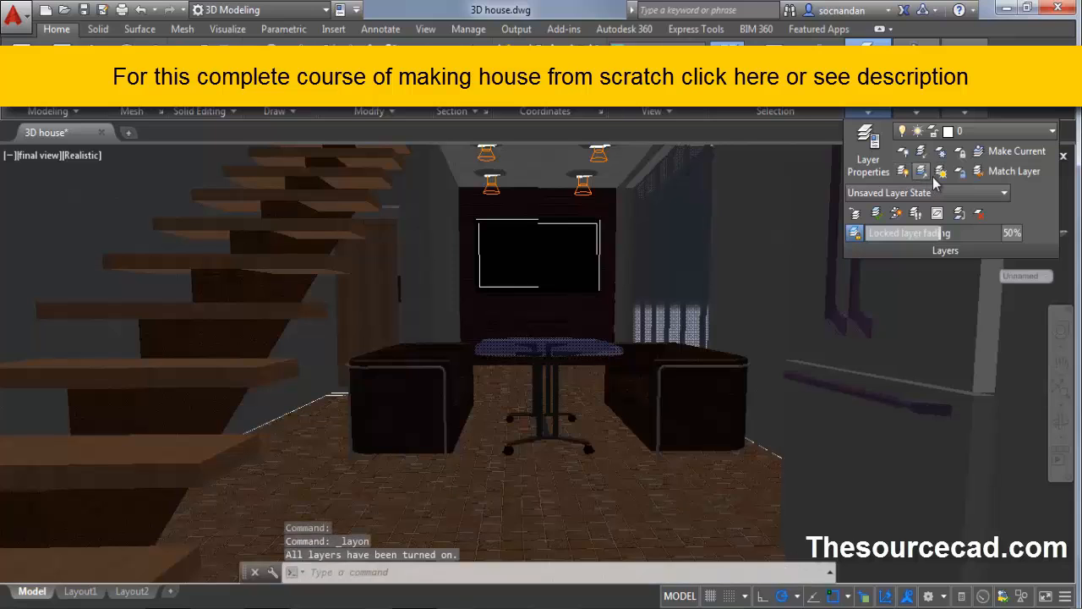
mouse_move(940, 173)
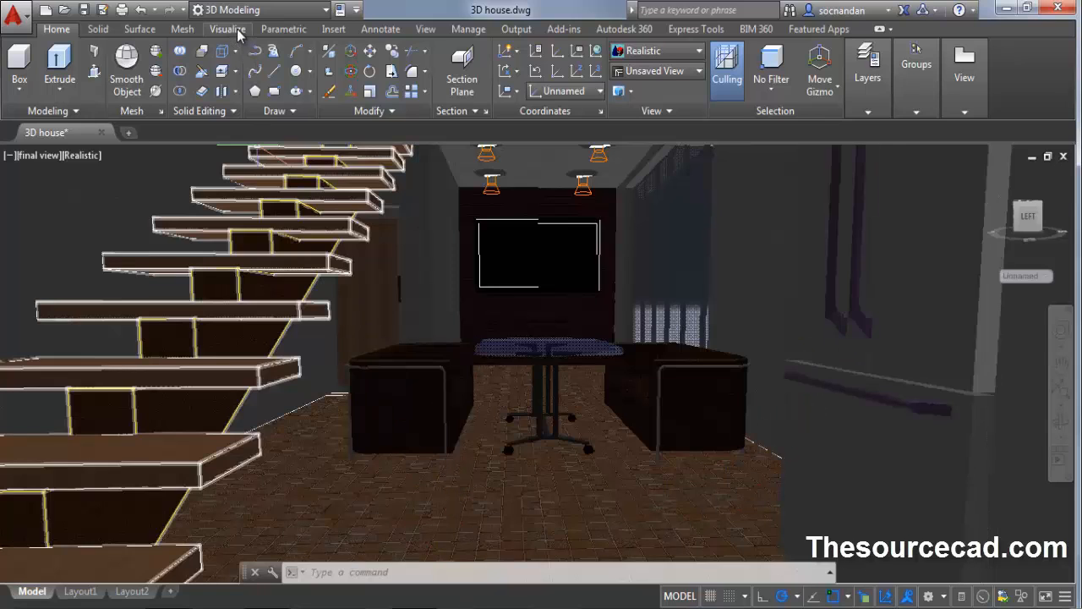
Step: Select all twelve spotlights in the Lights in Model list and bring up their context menu
left_click(226, 28)
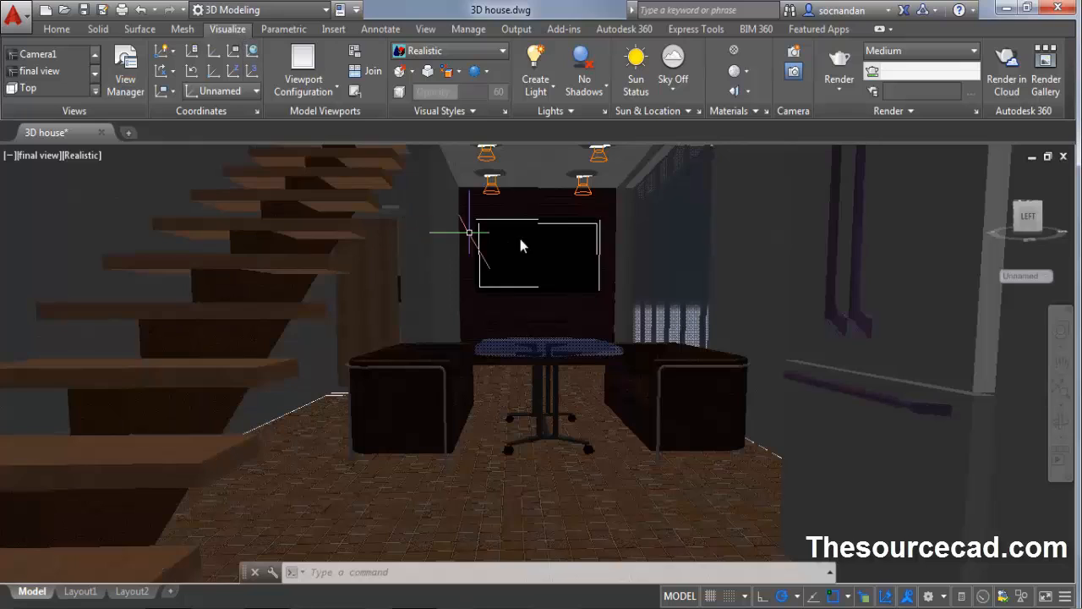
left_click(605, 112)
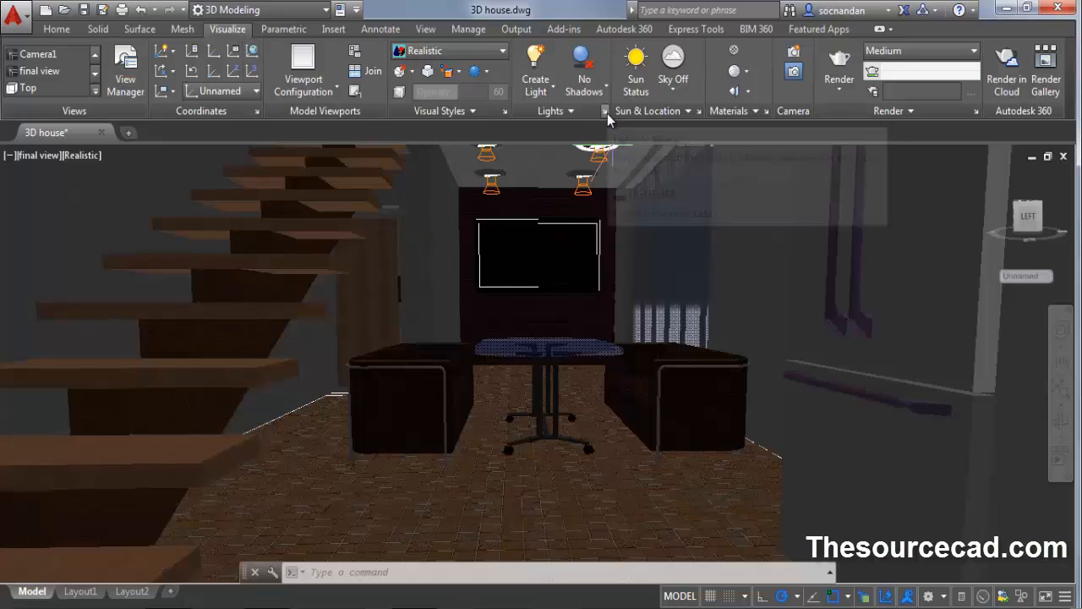
left_click(605, 111)
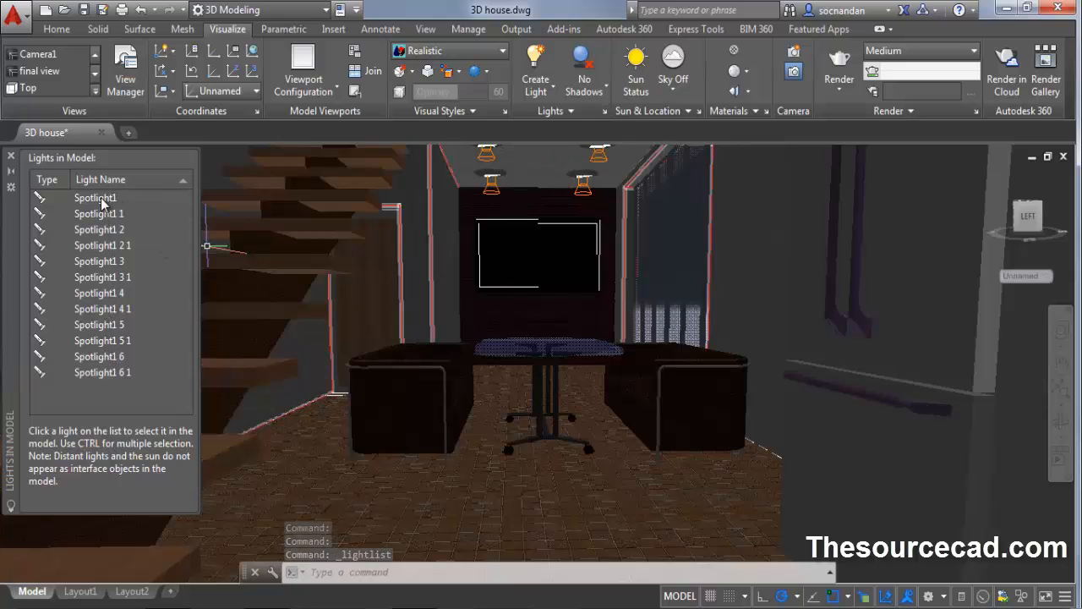
left_click(95, 197)
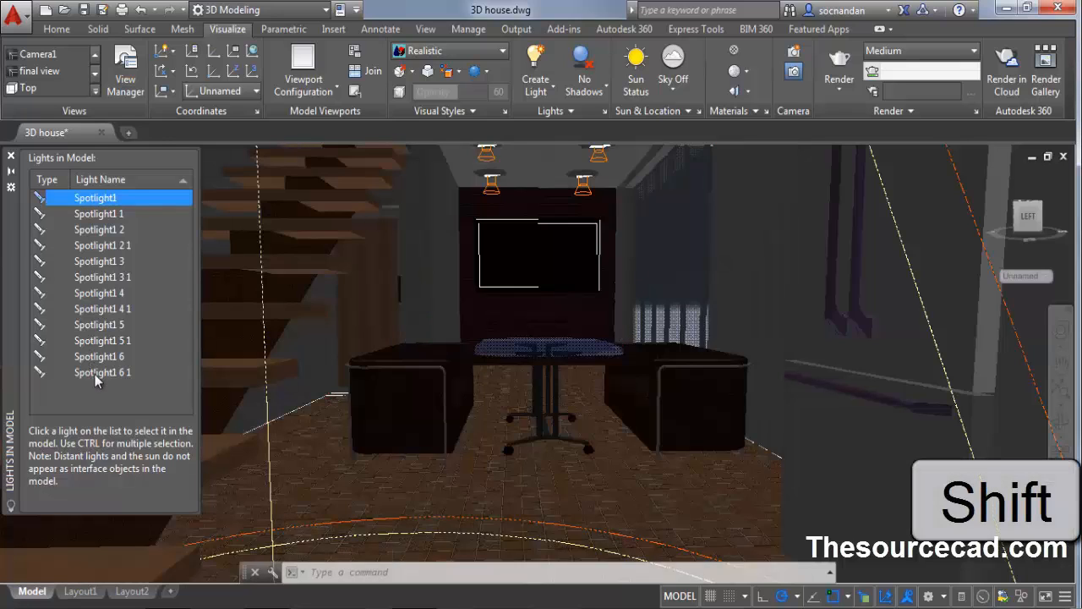
left_click(101, 372)
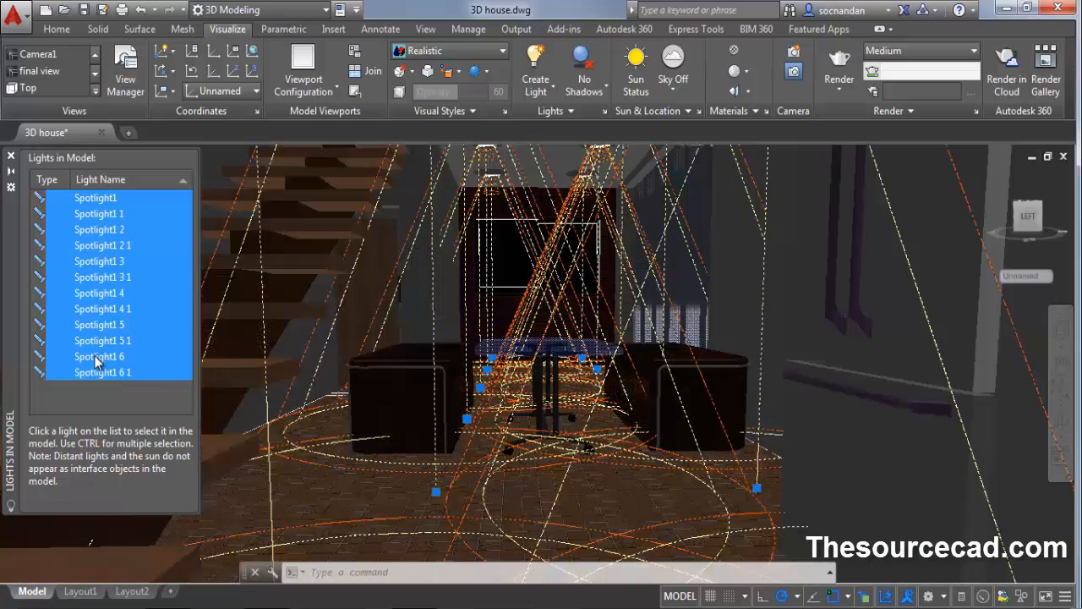
right_click(98, 358)
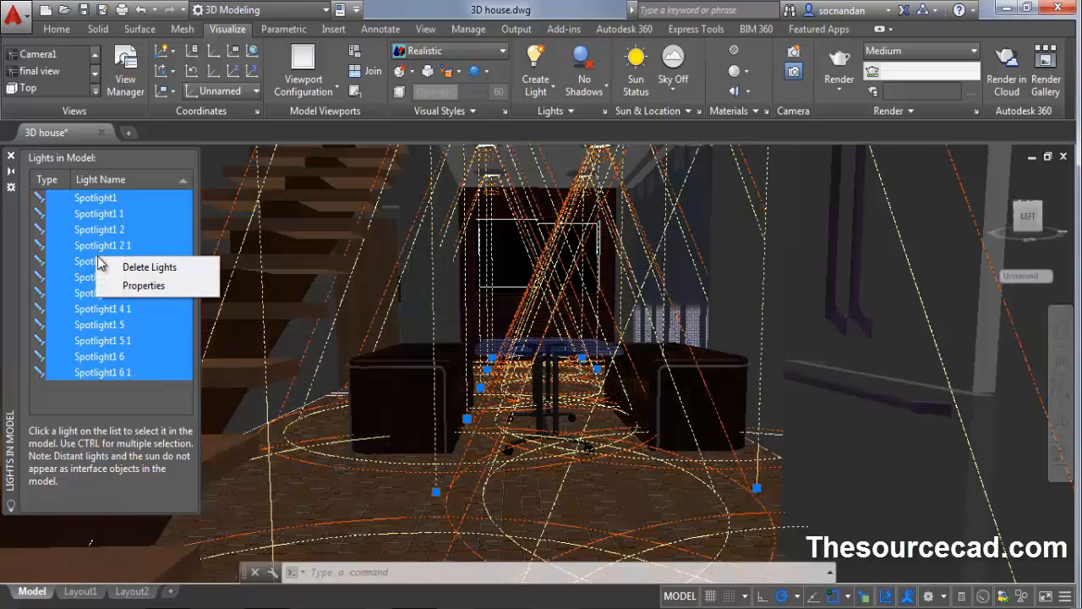
Step: Set the spotlights' hotspot angle to 30 and lamp intensity to 15000 in Properties
left_click(142, 284)
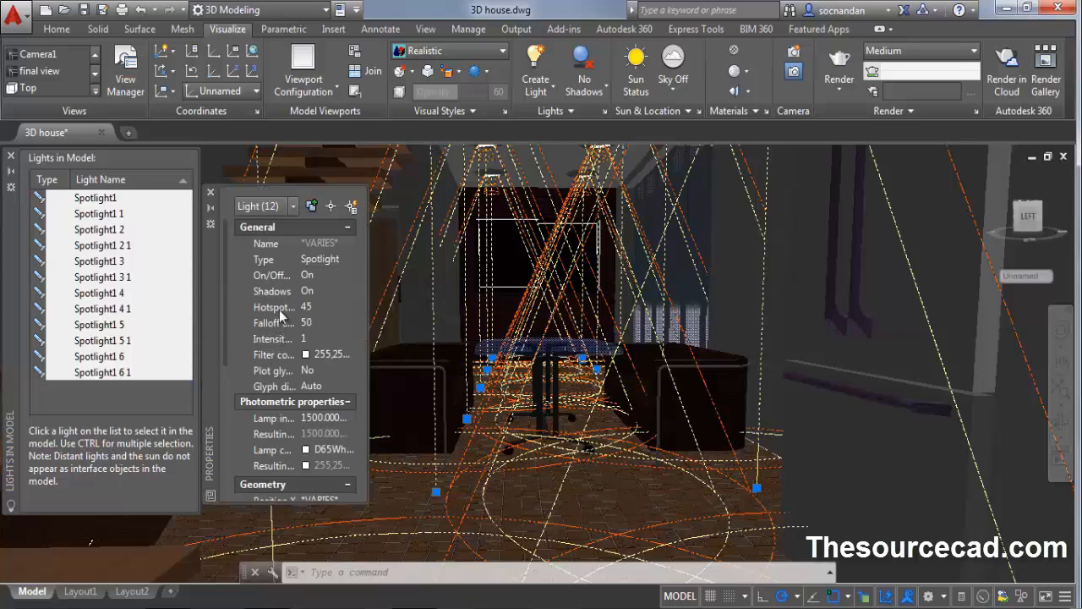
mouse_move(270, 308)
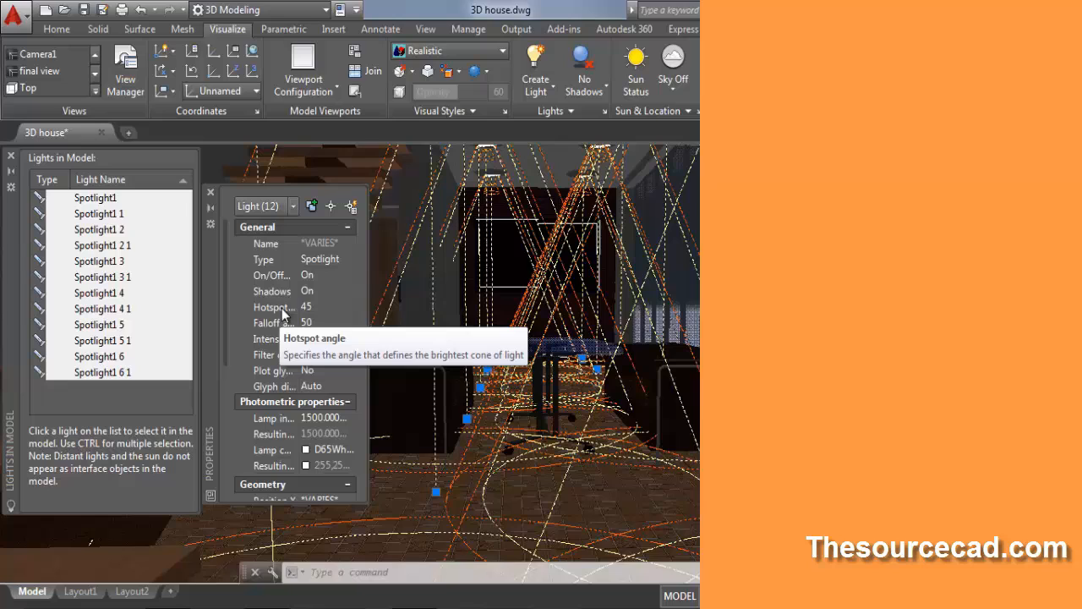
left_click(318, 308)
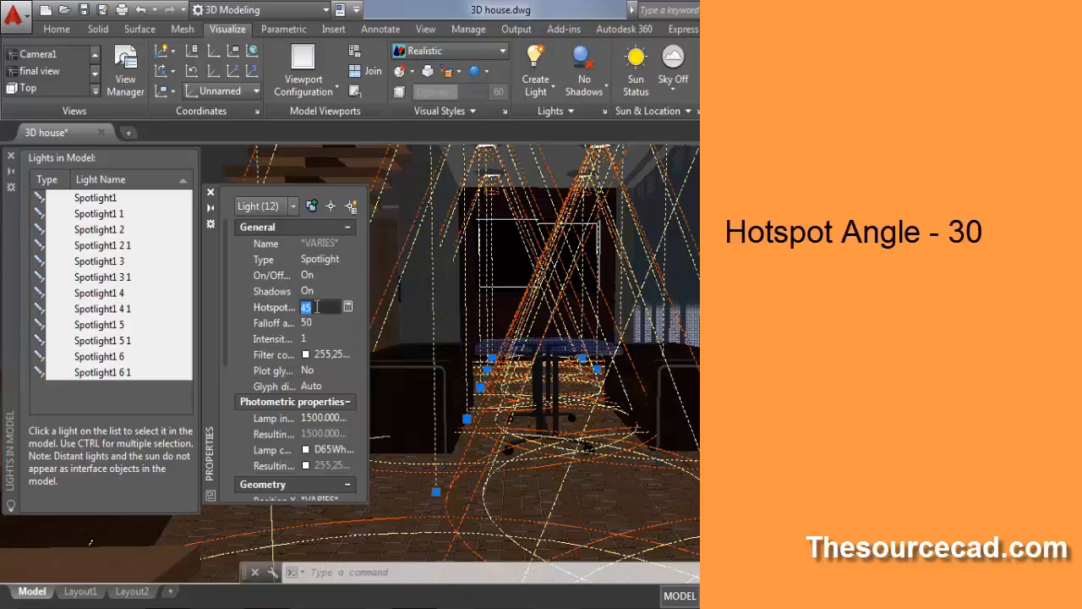
type("30")
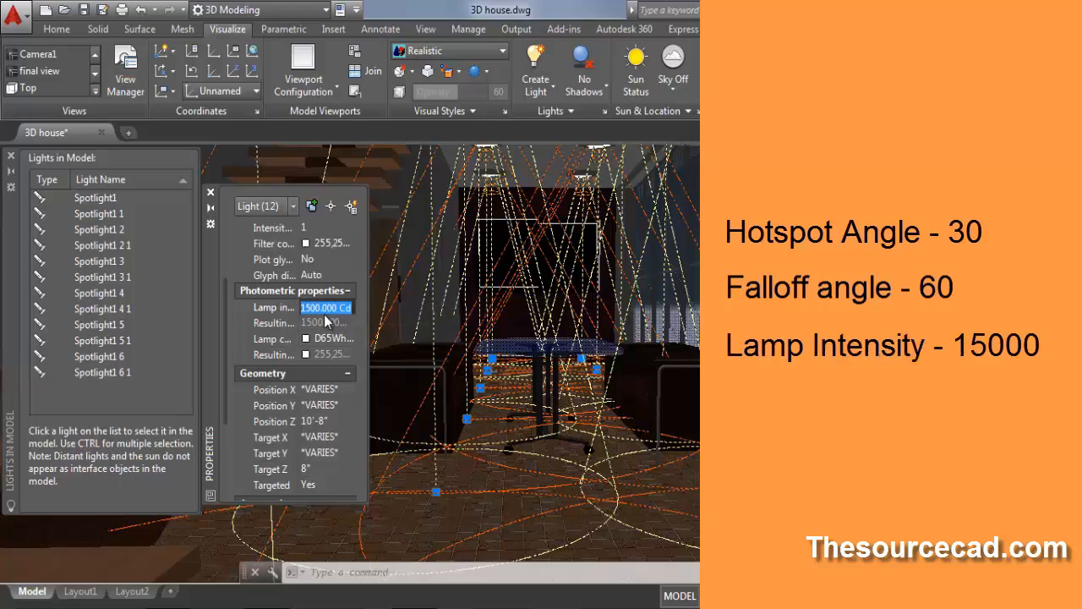
type("15000")
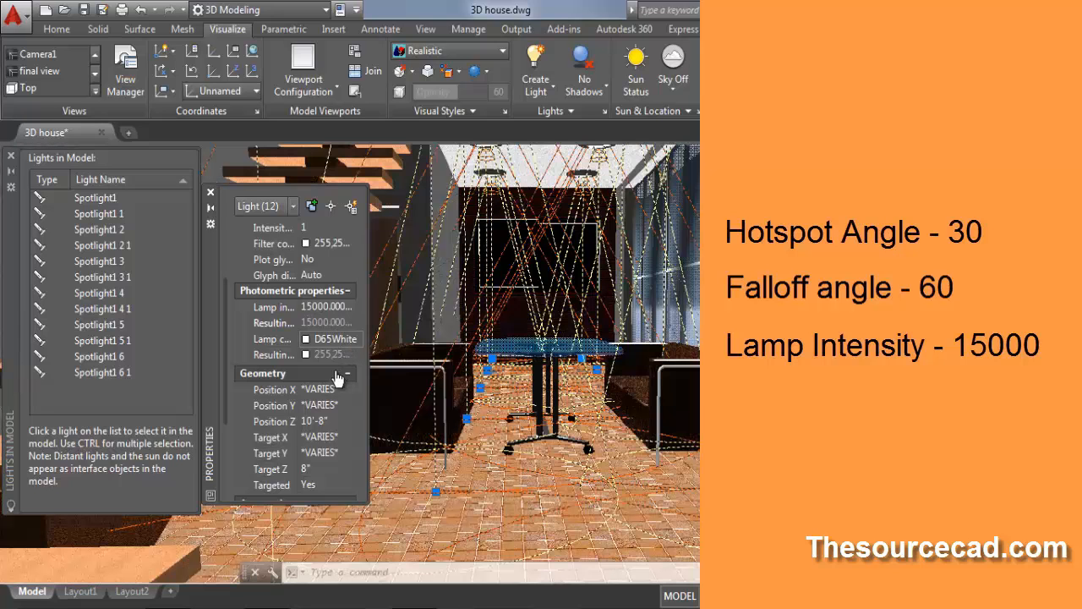
mouse_move(308, 338)
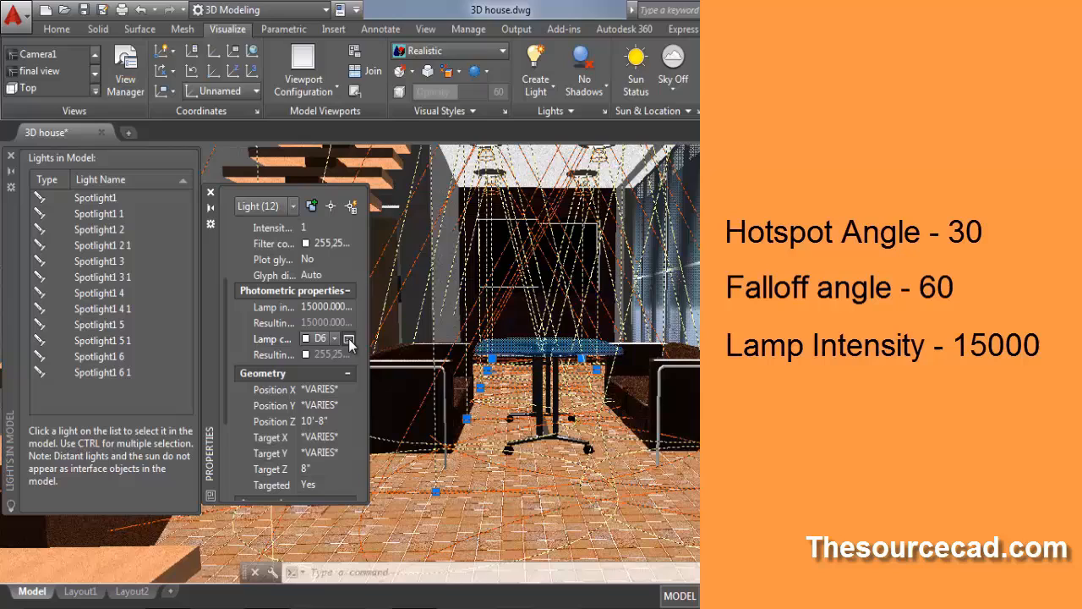
Step: Give the spotlights a 5000 Kelvin lamp colour and confirm it
left_click(349, 339)
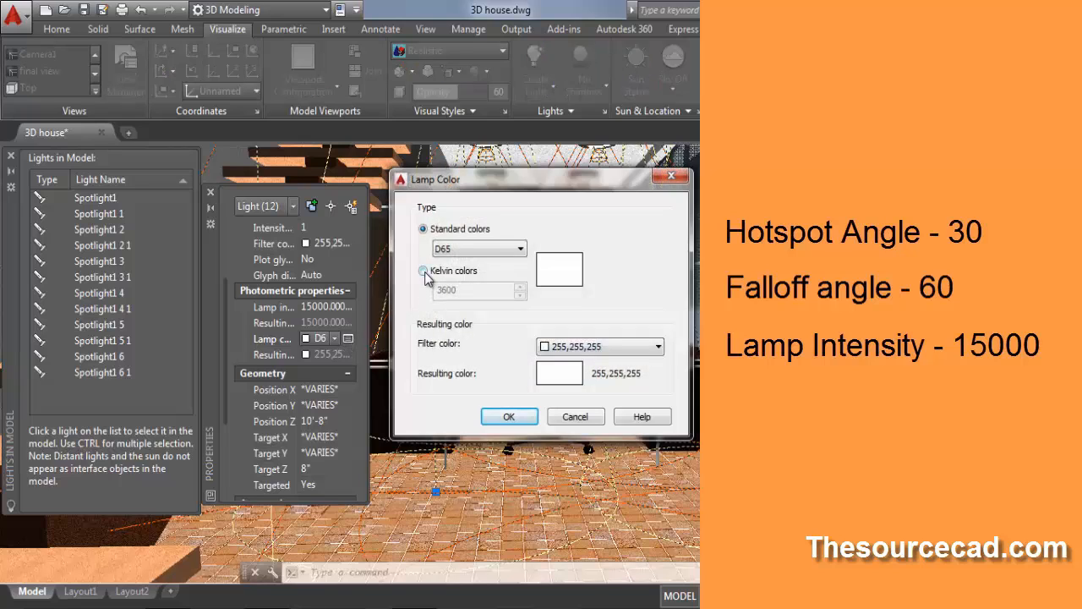
left_click(422, 271)
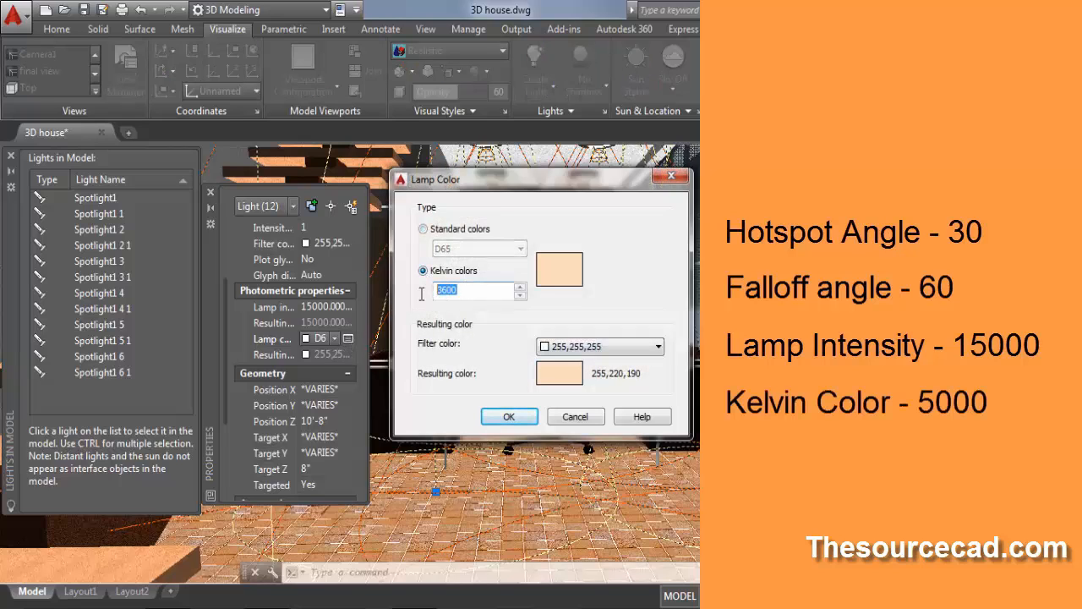
type("5000")
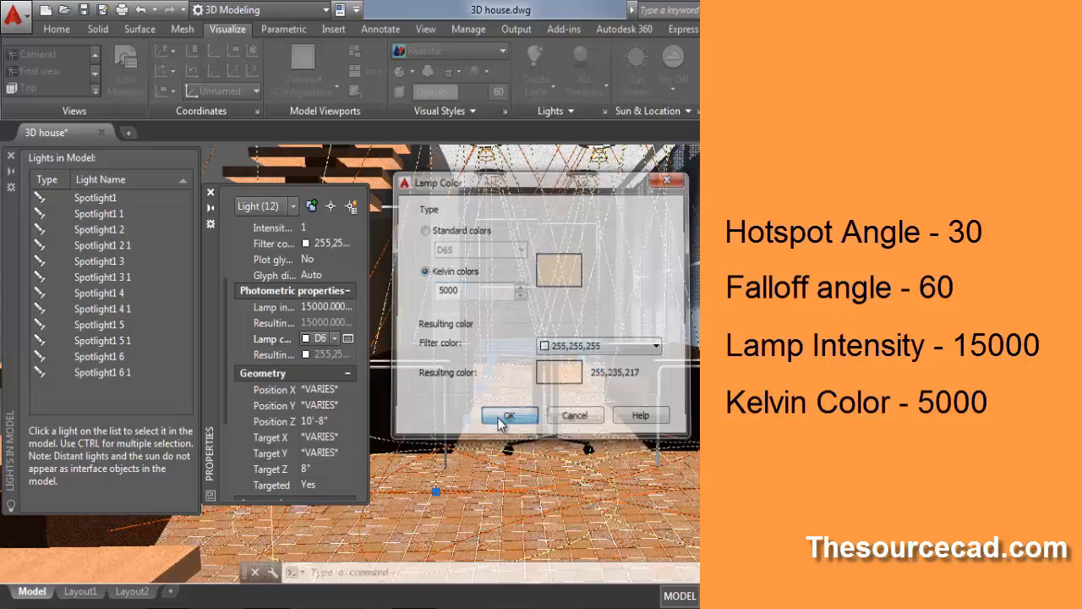
left_click(507, 416)
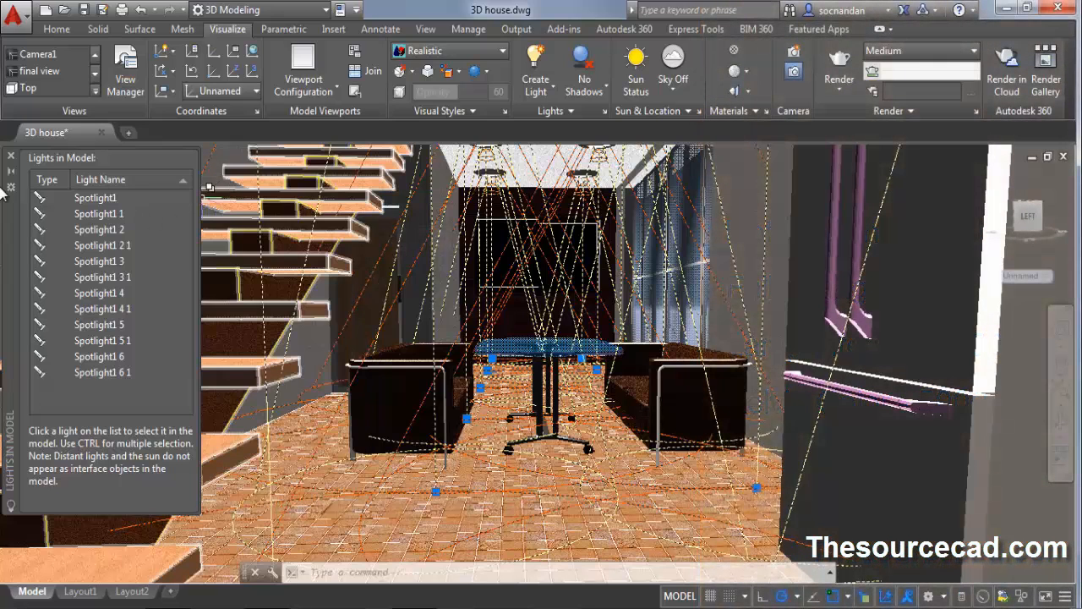
Step: Enable full shadows, turn the sun on and set Sky Background and Illumination
left_click(10, 156)
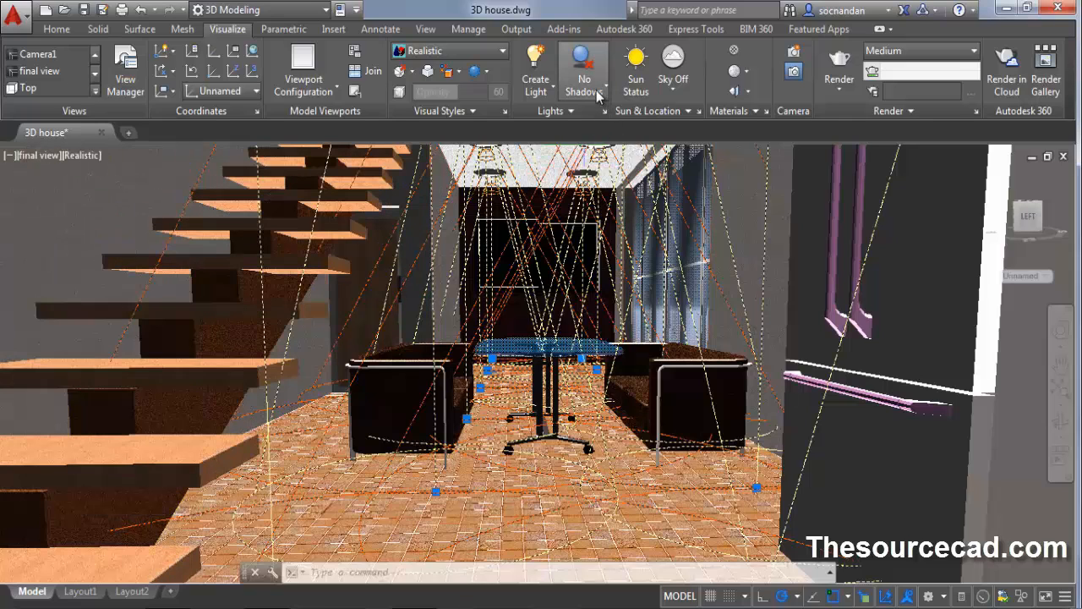
left_click(583, 68)
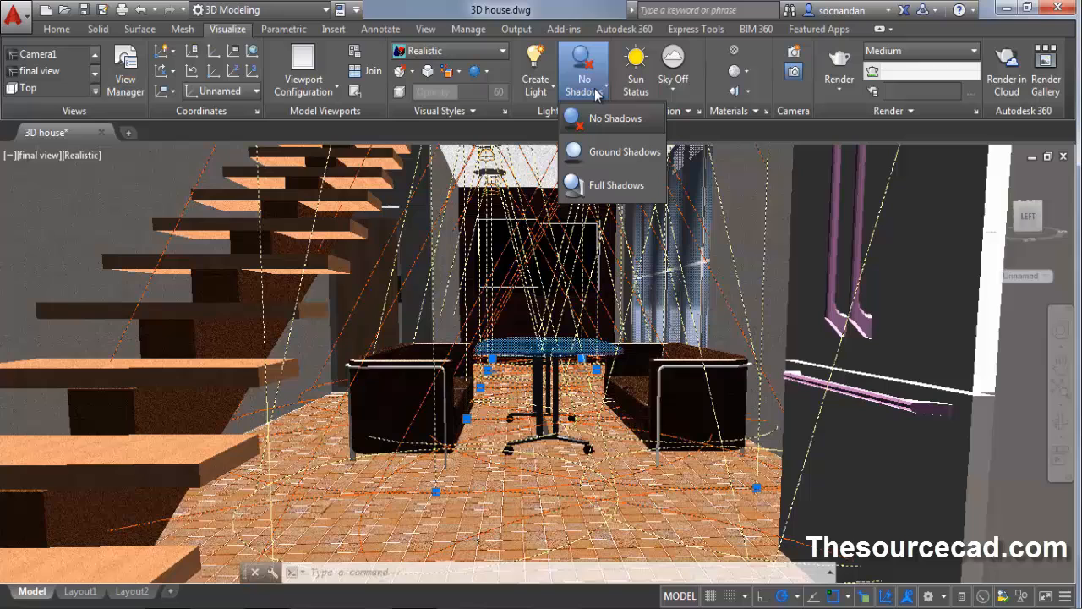
mouse_move(618, 184)
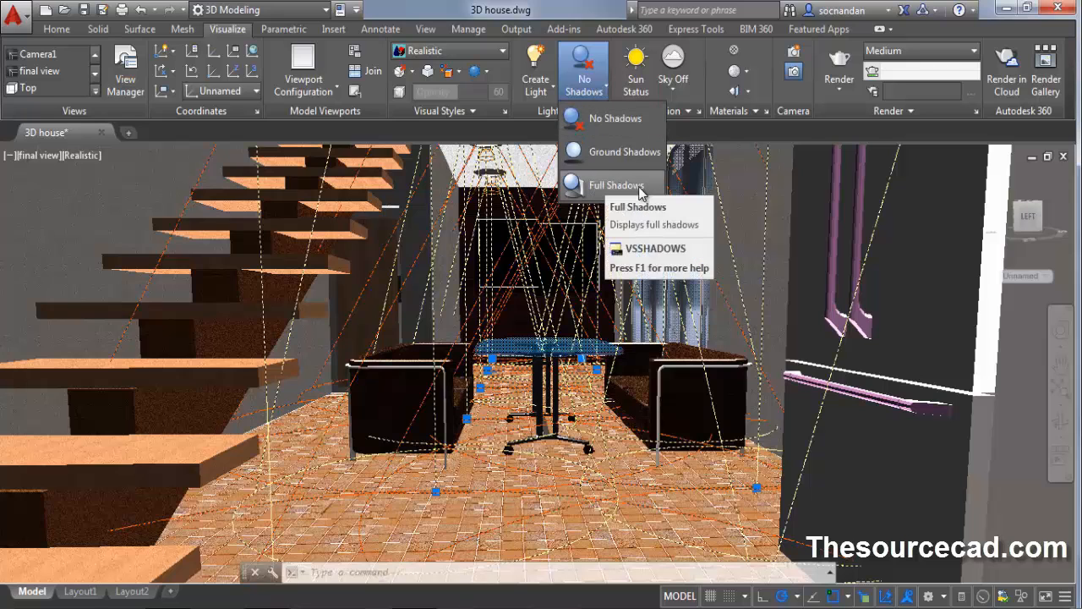
left_click(615, 184)
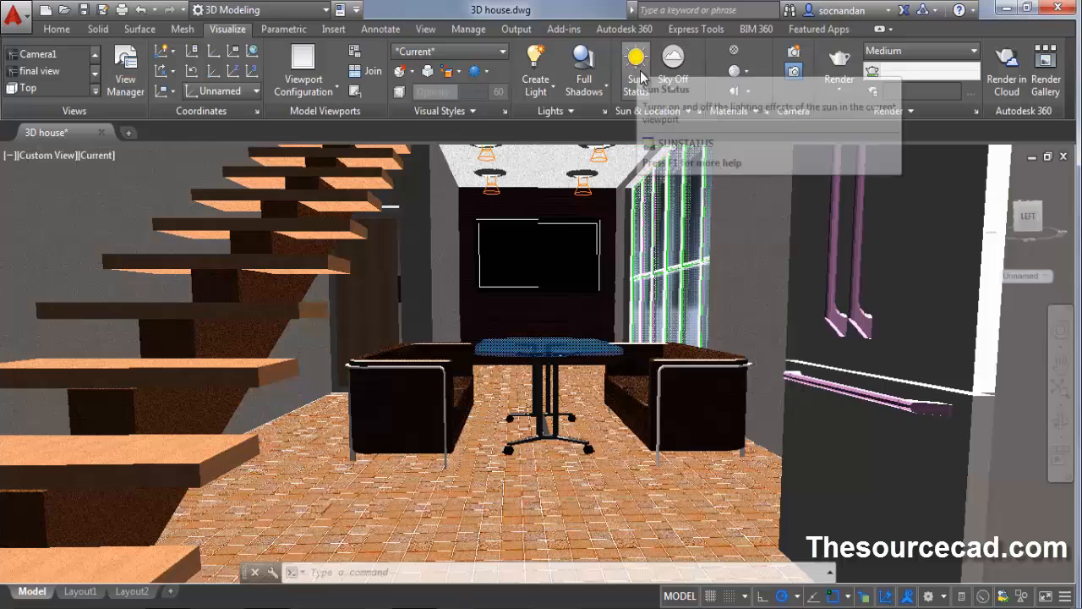
left_click(636, 67)
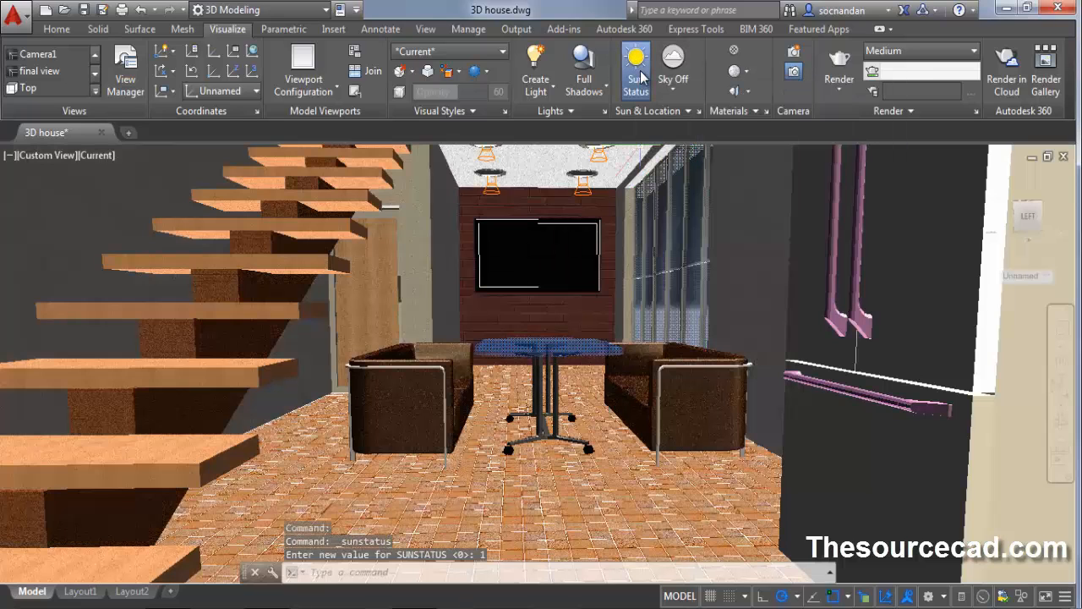
mouse_move(673, 71)
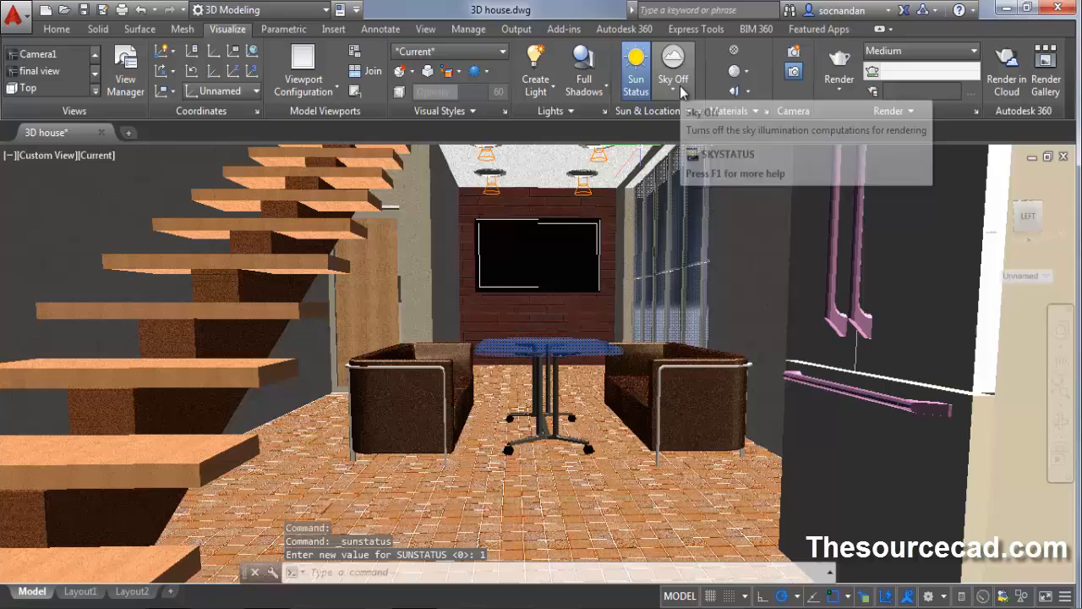
left_click(674, 79)
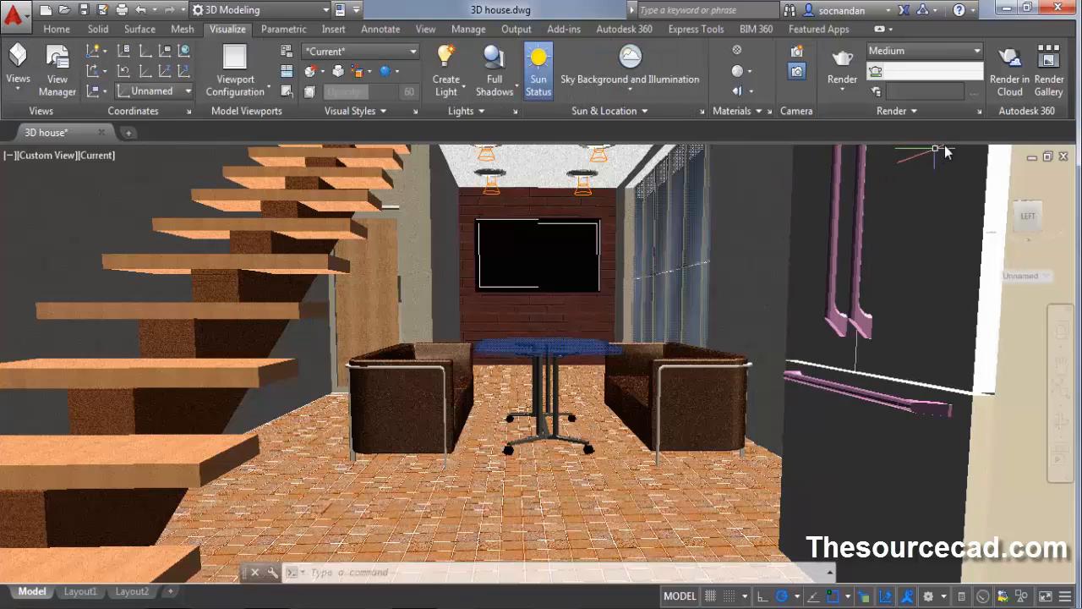
mouse_move(981, 112)
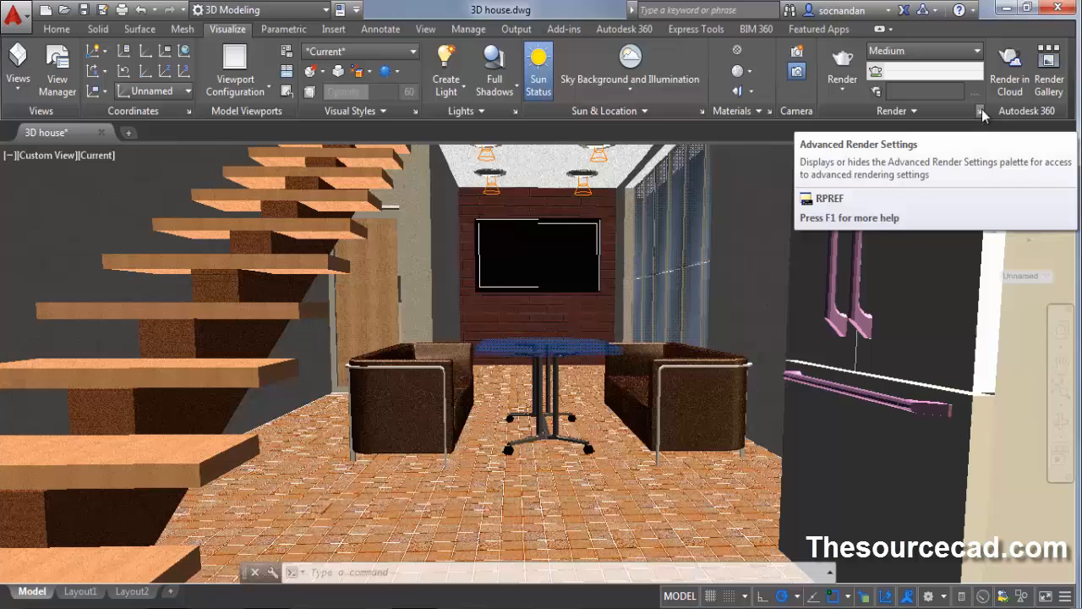
Step: Raise the Global Illumination Photons value in Advanced Render Settings
left_click(981, 112)
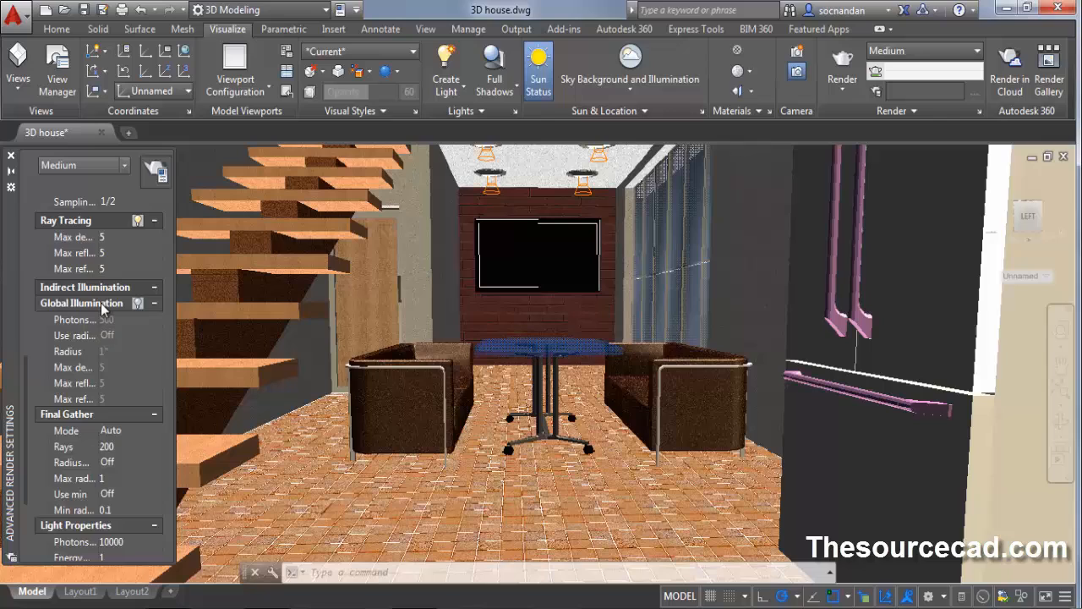
mouse_move(137, 303)
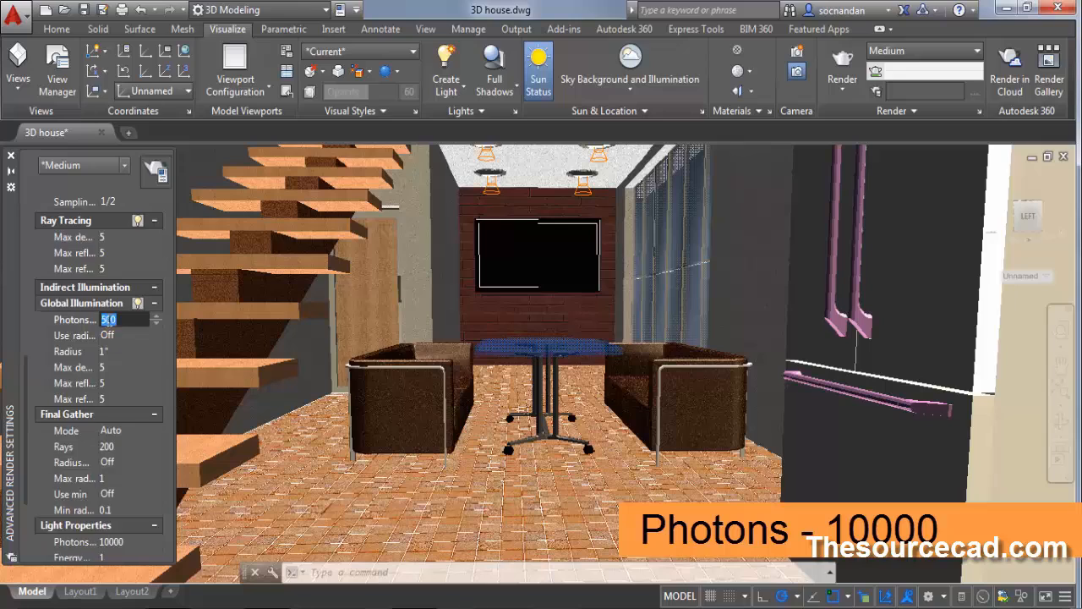
type("1000")
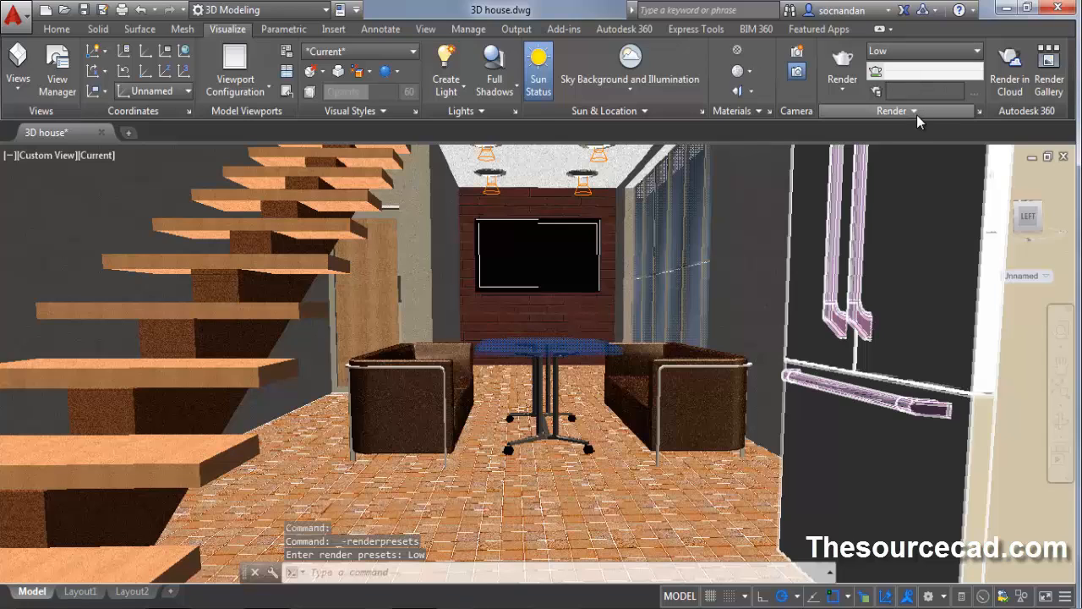
Step: Review the rendered exposure adjustments from the Render panel and confirm them
left_click(913, 111)
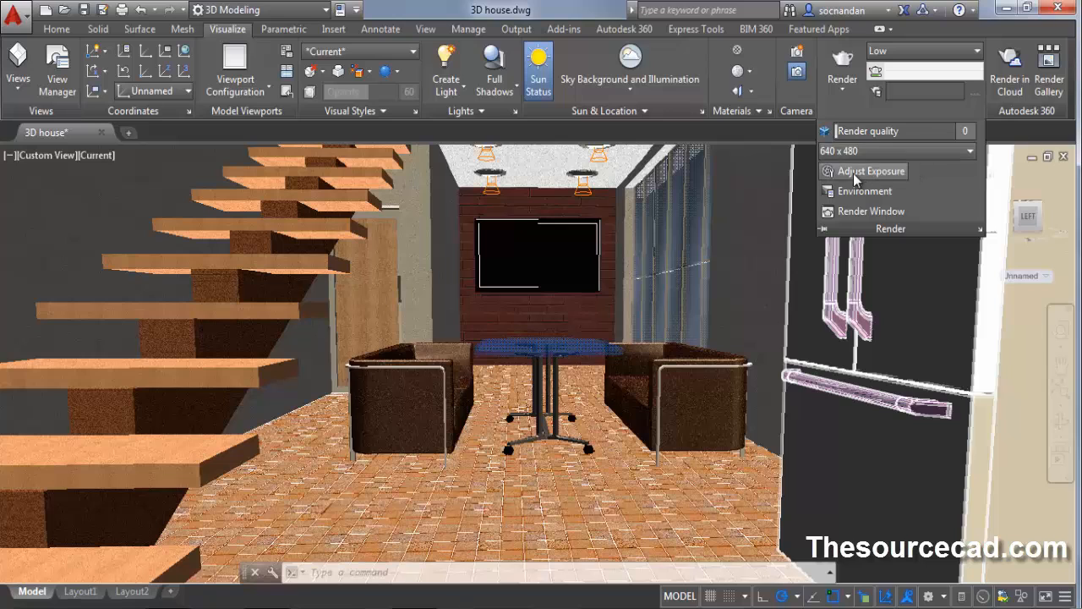
mouse_move(869, 171)
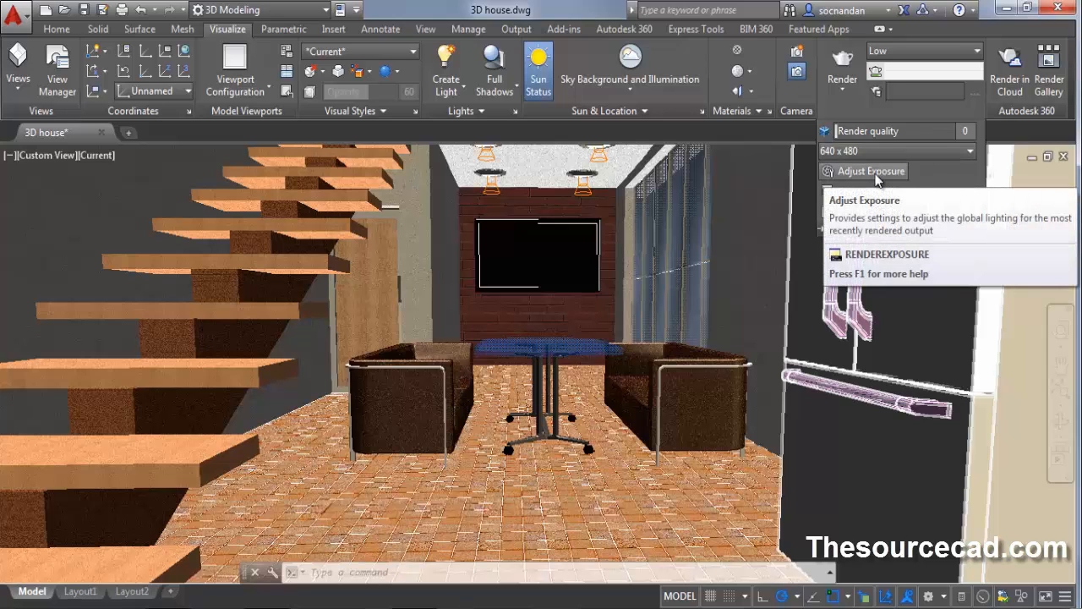
left_click(871, 171)
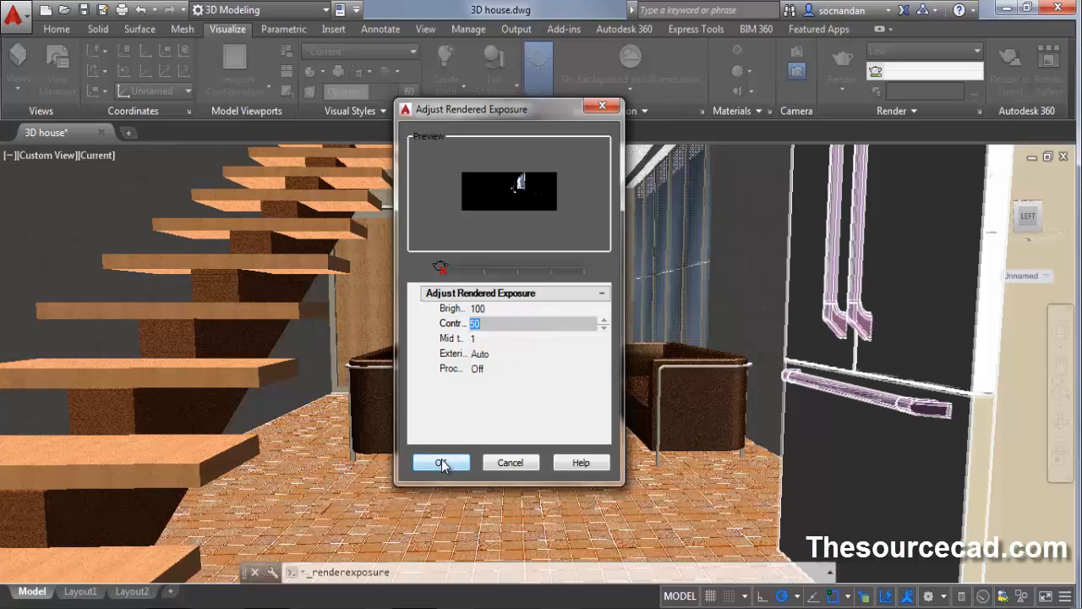
left_click(439, 463)
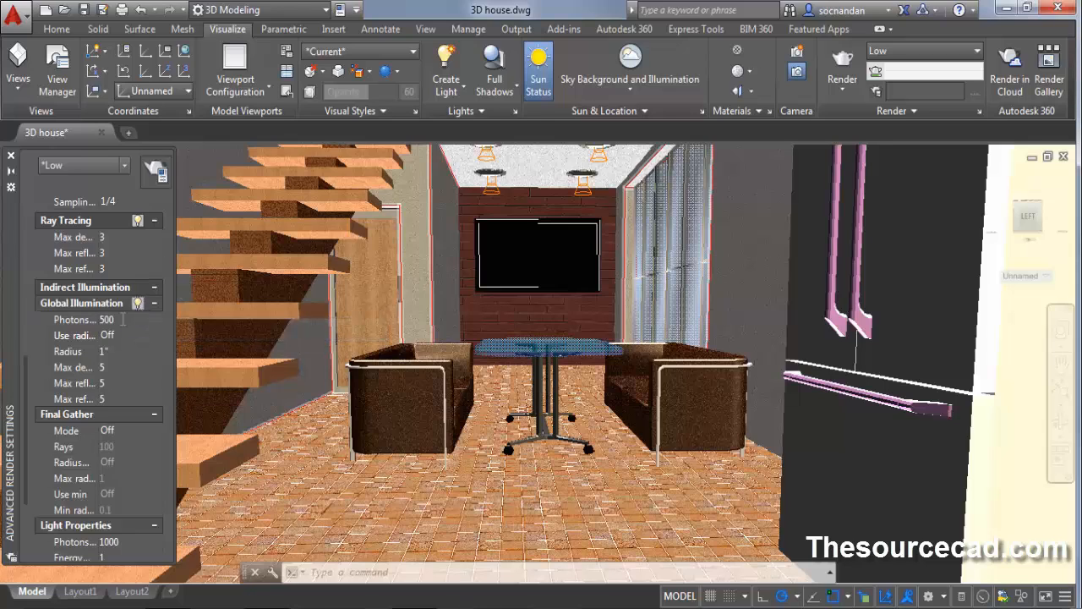
Step: Edit a Global Illumination value for the Low preset and reopen the exposure adjustments
type("10")
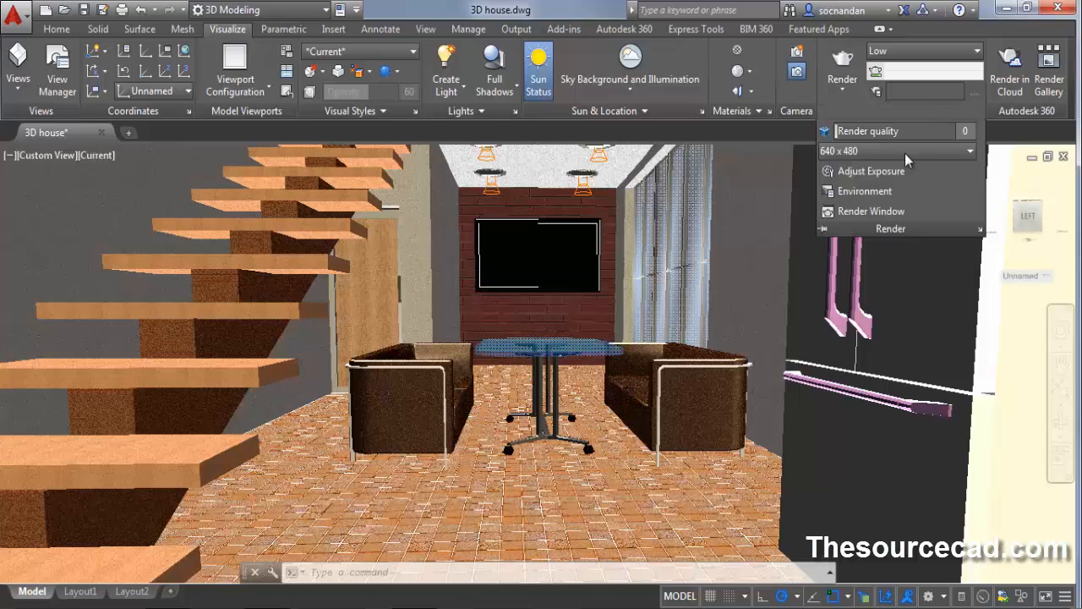
left_click(870, 170)
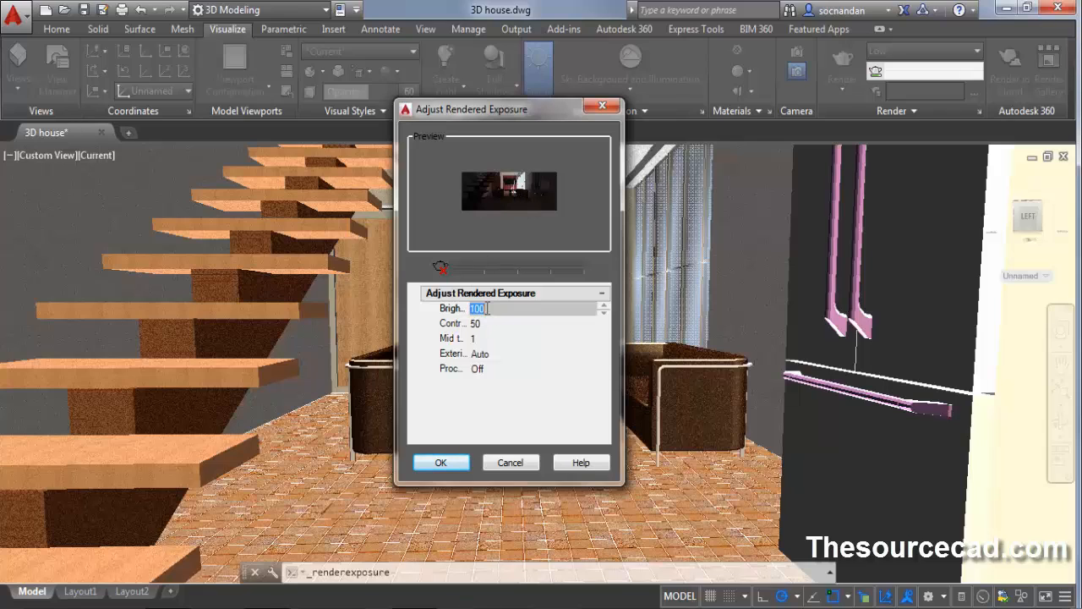
Step: Set rendered exposure brightness to 110 with contrast 50 and apply it
type("110")
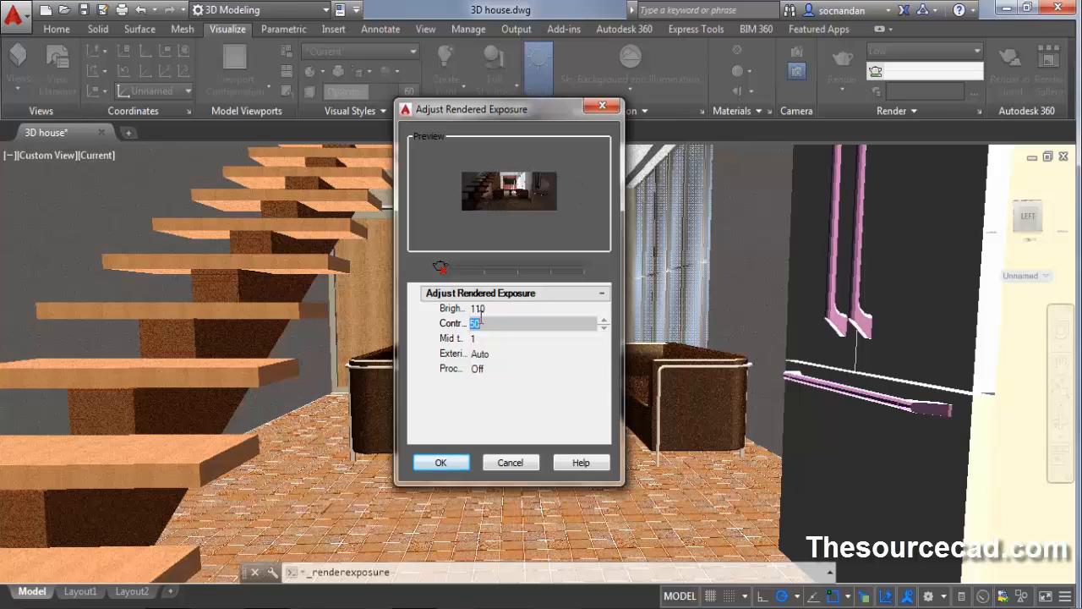
left_click(440, 461)
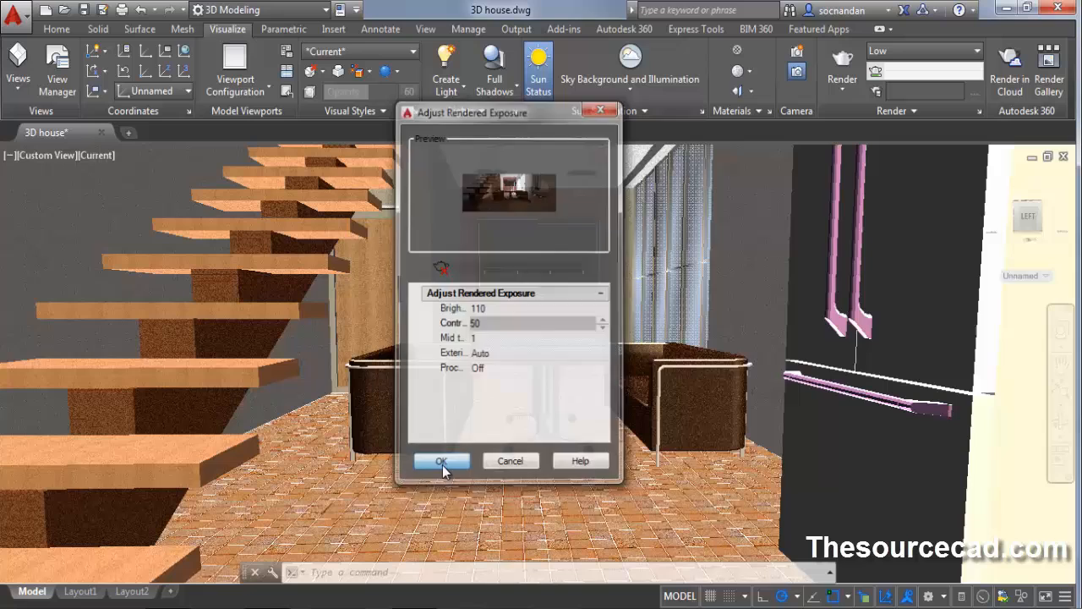
left_click(440, 461)
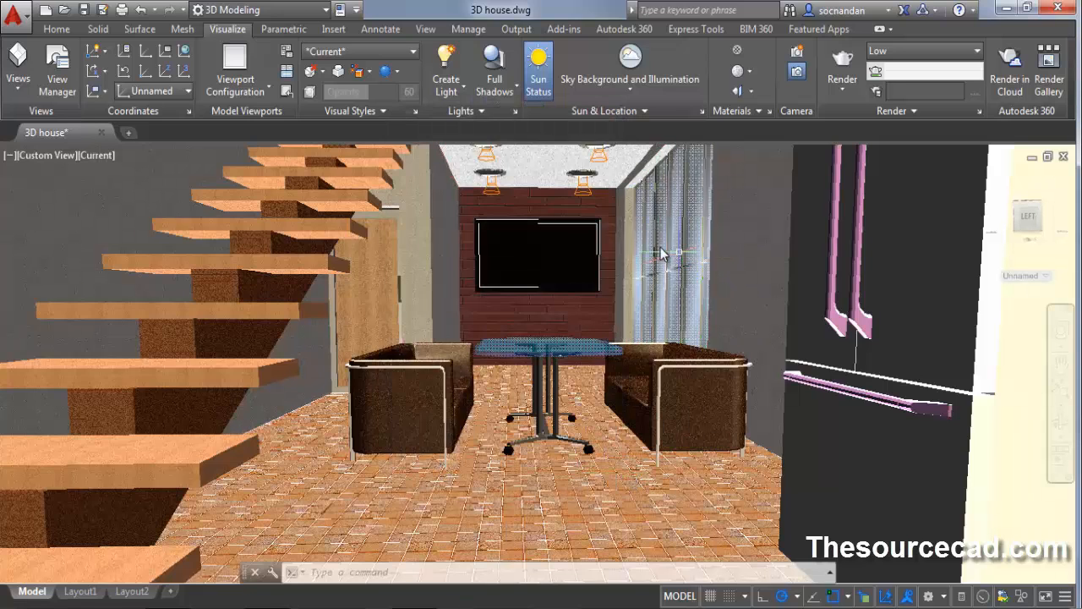
left_click(538, 257)
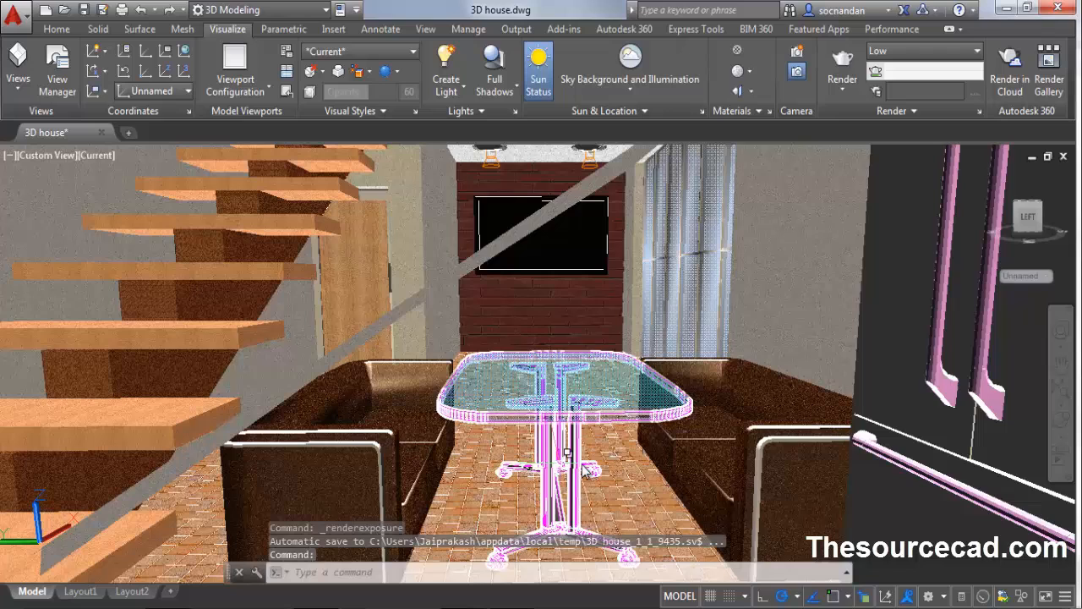
mouse_move(842, 64)
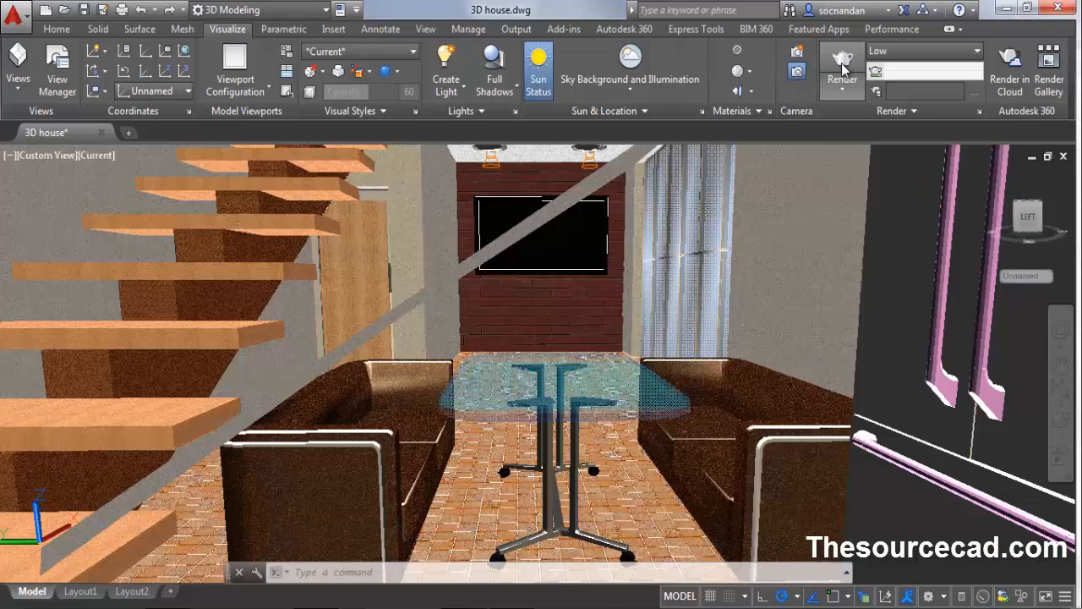
Step: Render the current interior view to the Render window at the Low preset, 640×480
left_click(842, 68)
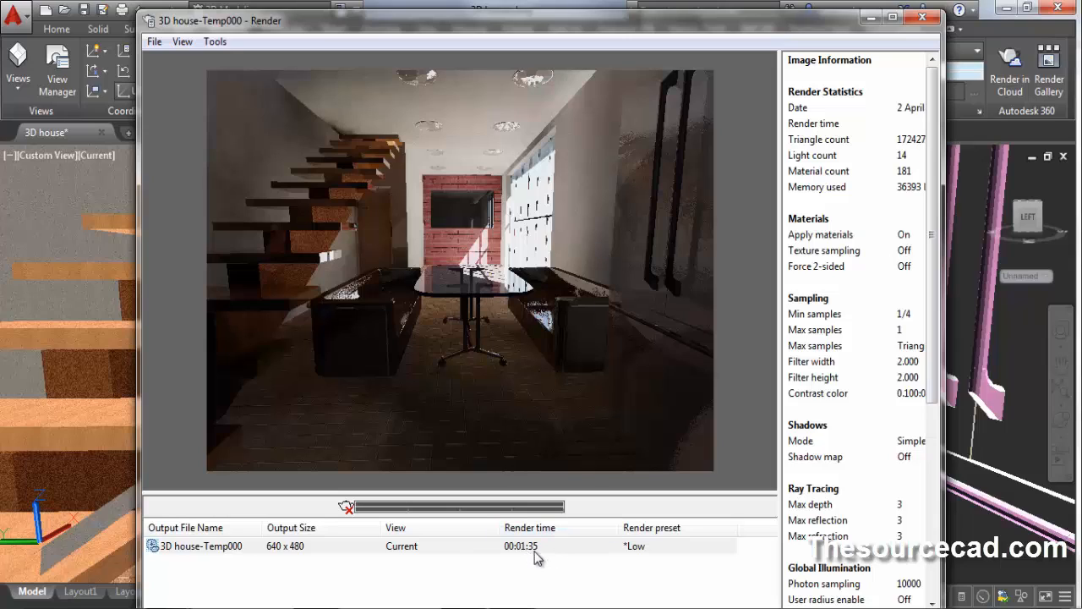
mouse_move(423, 372)
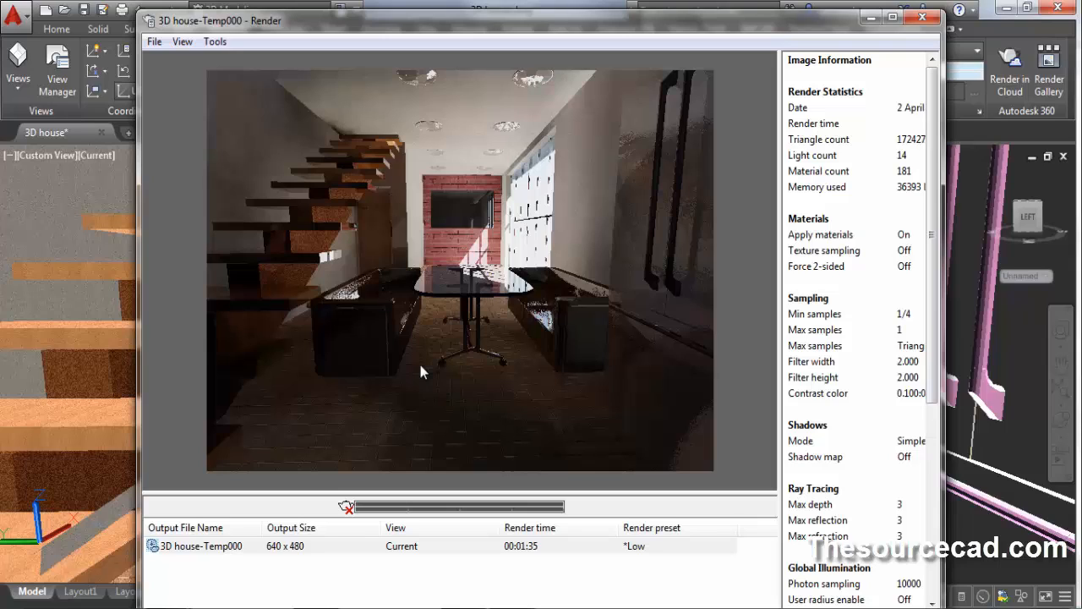
mouse_move(567, 227)
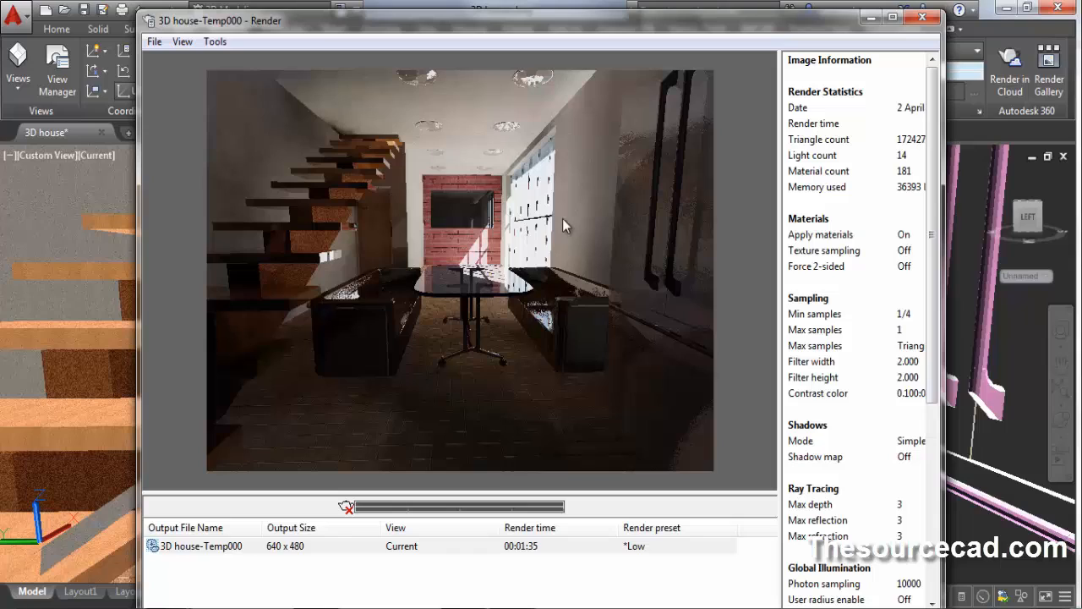
mouse_move(355, 272)
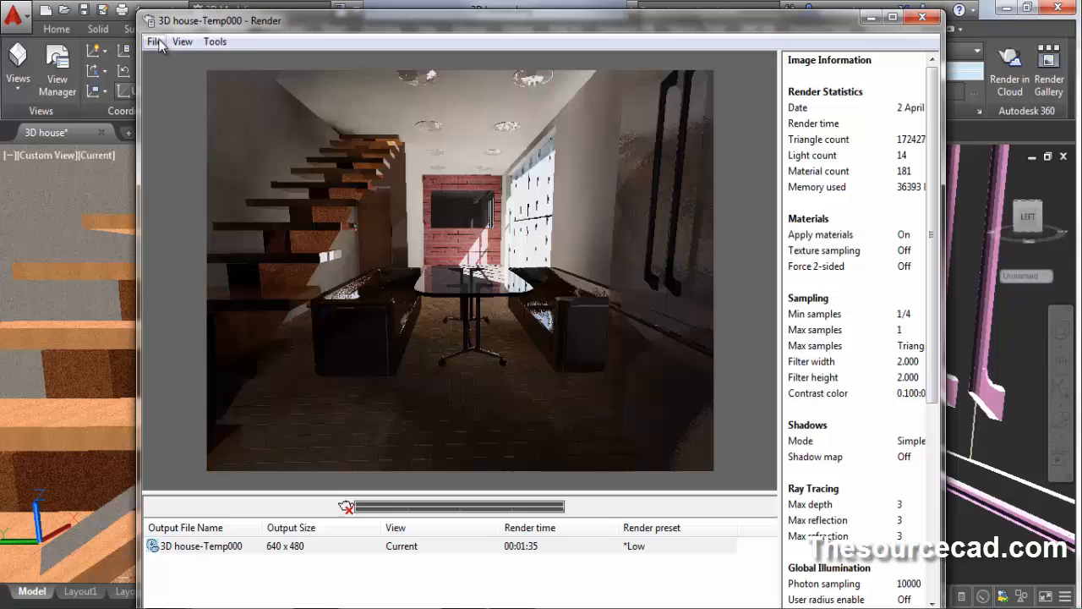
Step: Save a copy of the render as a 24-bit BMP named 'render low quality' on the Desktop
left_click(156, 41)
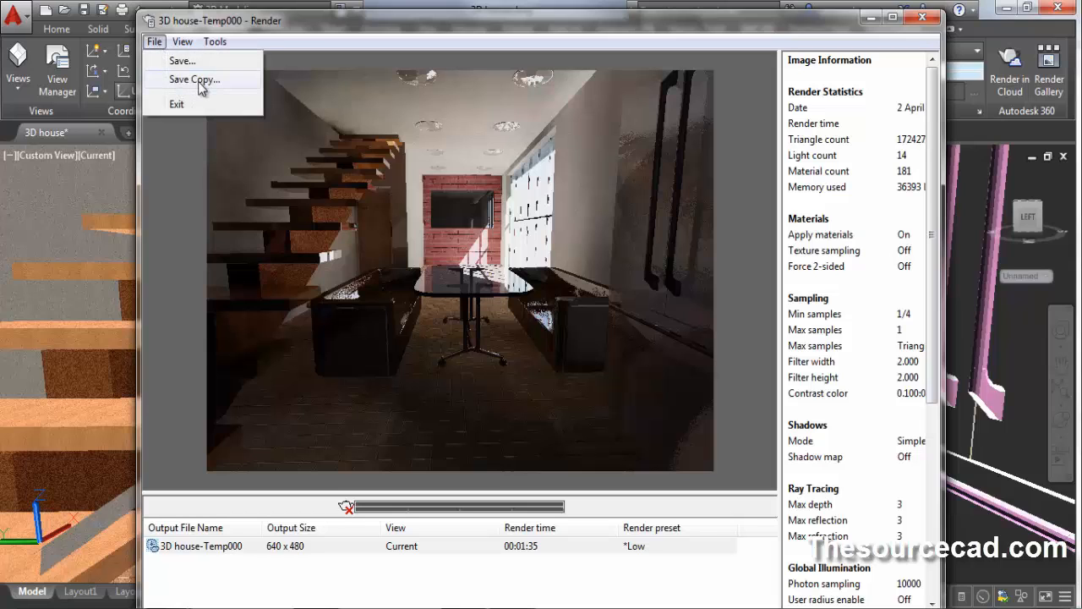
left_click(194, 80)
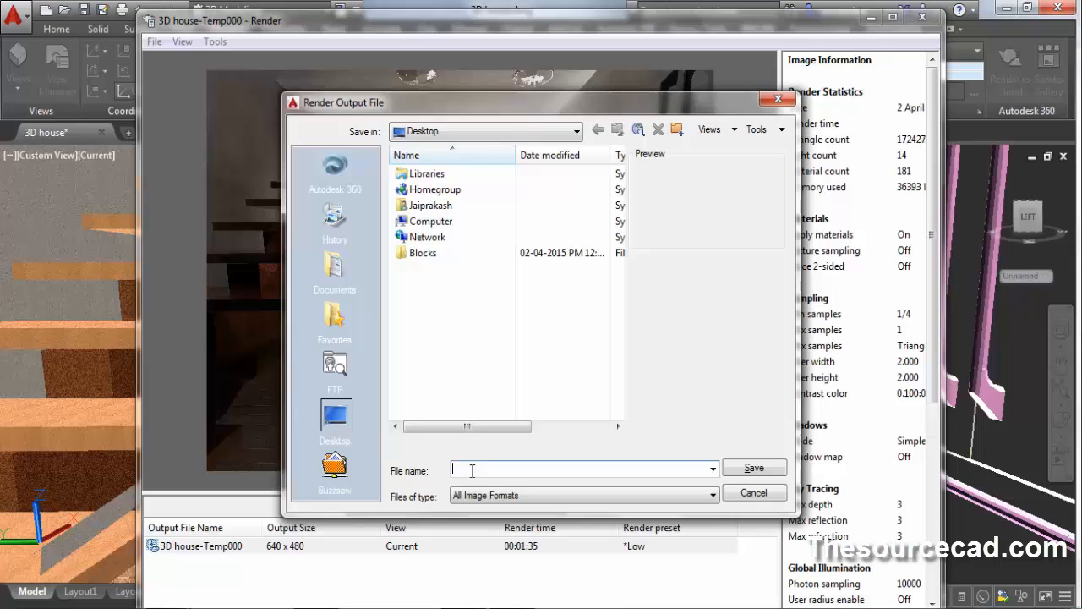
type("render low q")
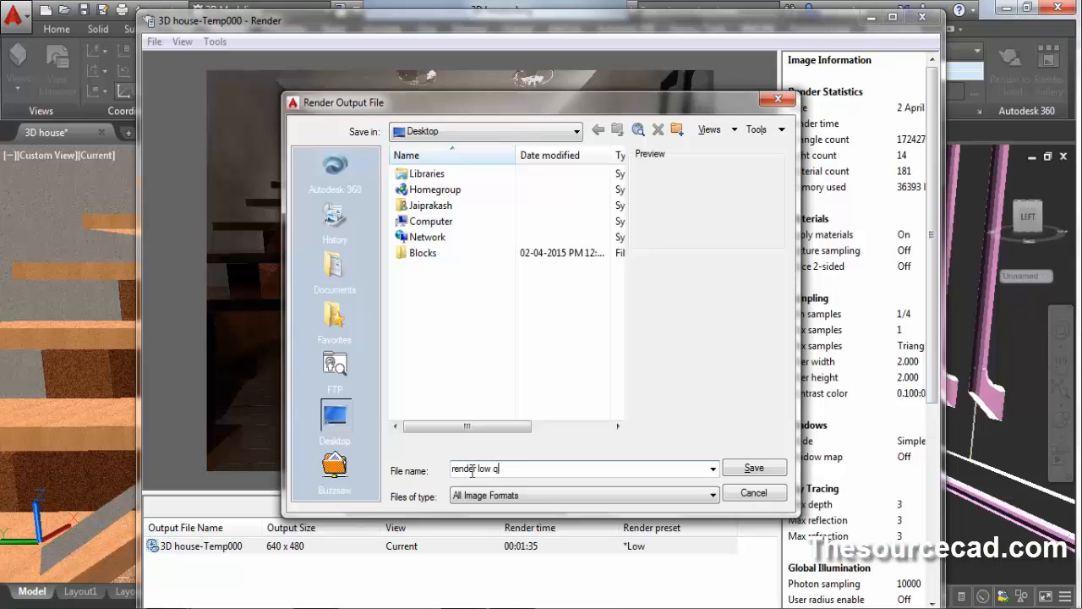
type("uality")
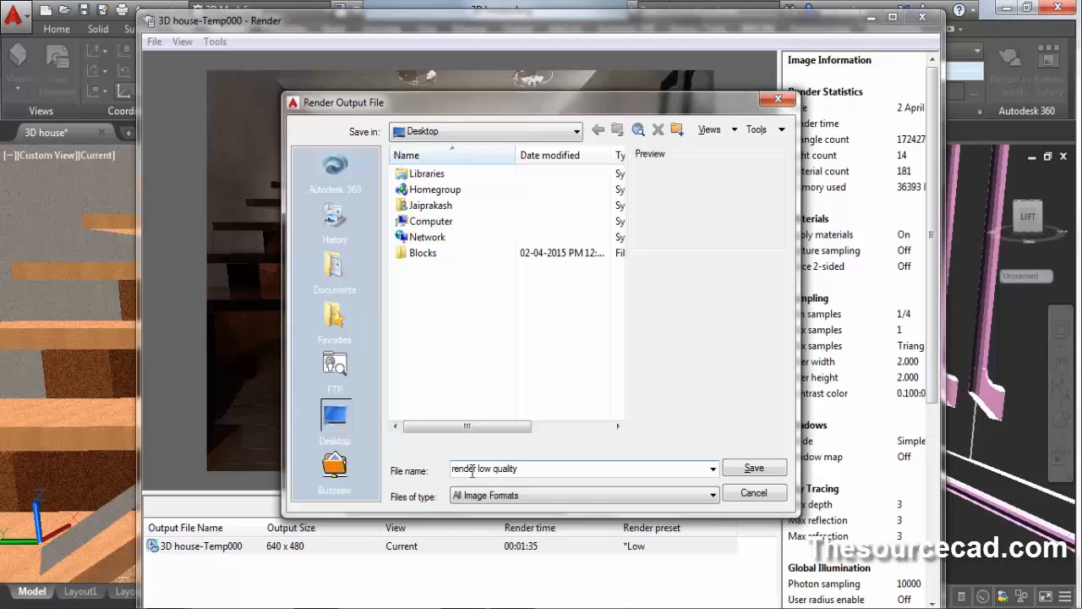
left_click(753, 467)
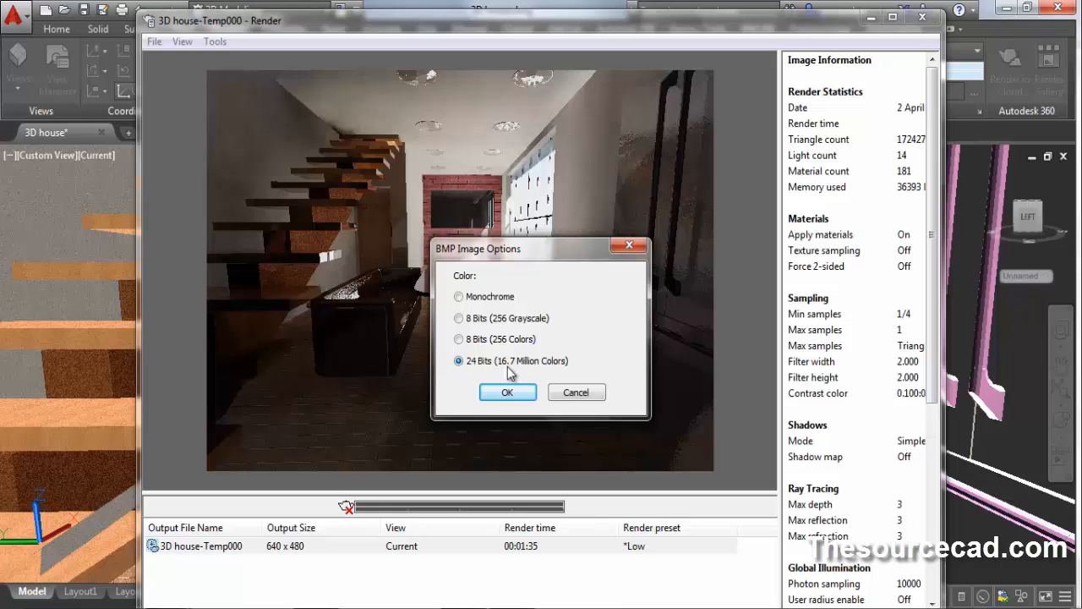
left_click(508, 392)
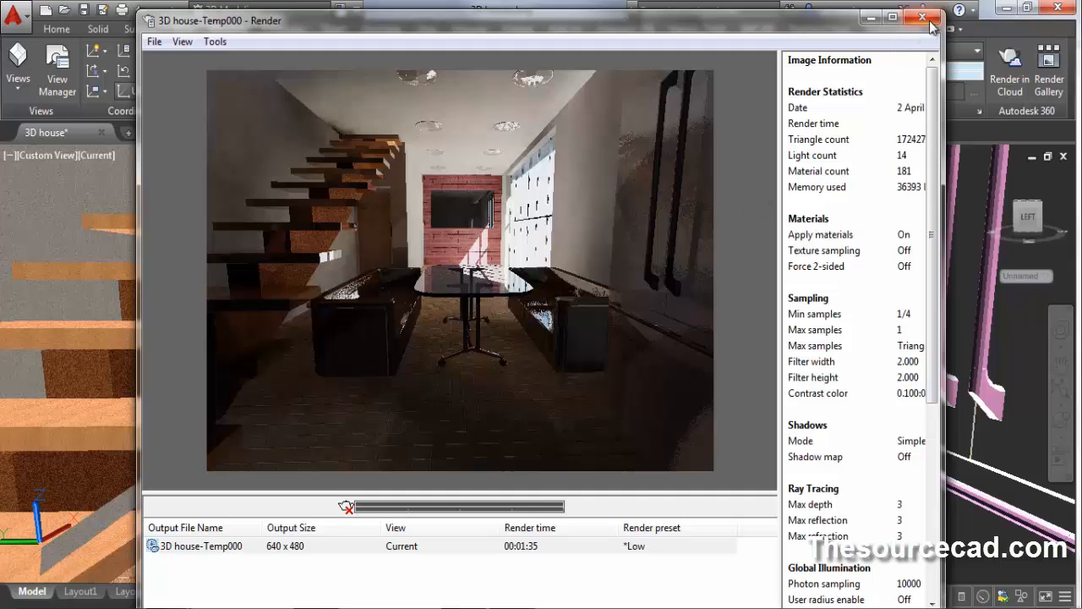
Step: Close the Render window and confirm the render preset remains Low
left_click(922, 17)
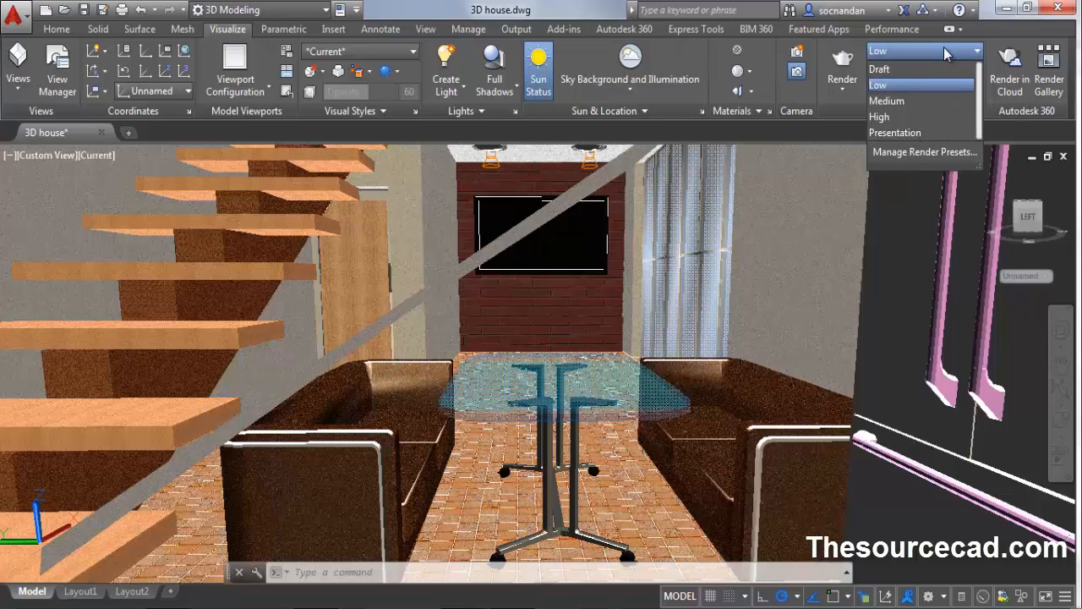
left_click(877, 85)
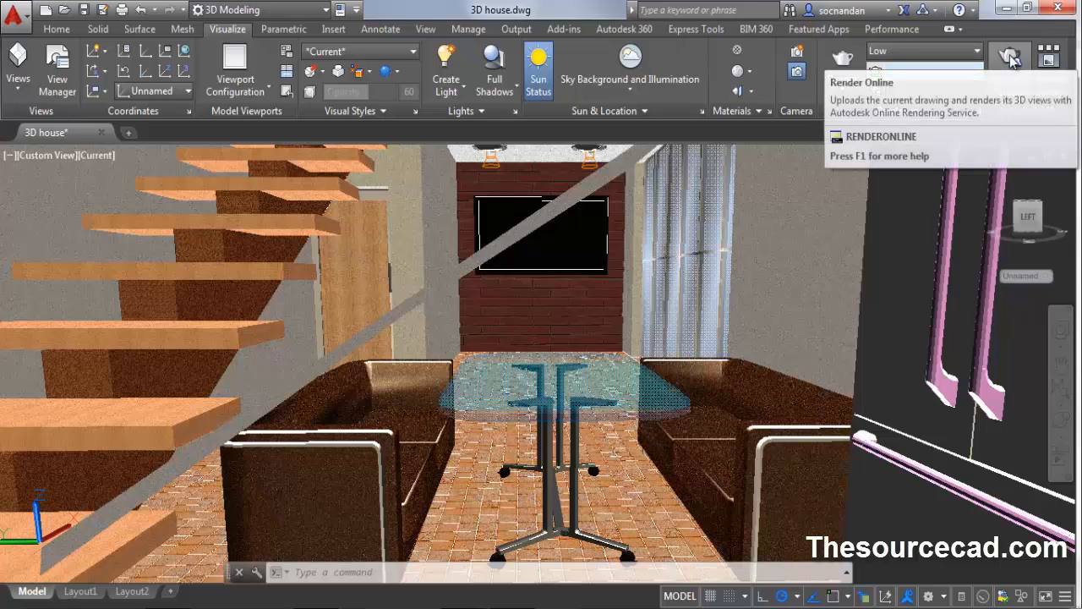
mouse_move(1015, 71)
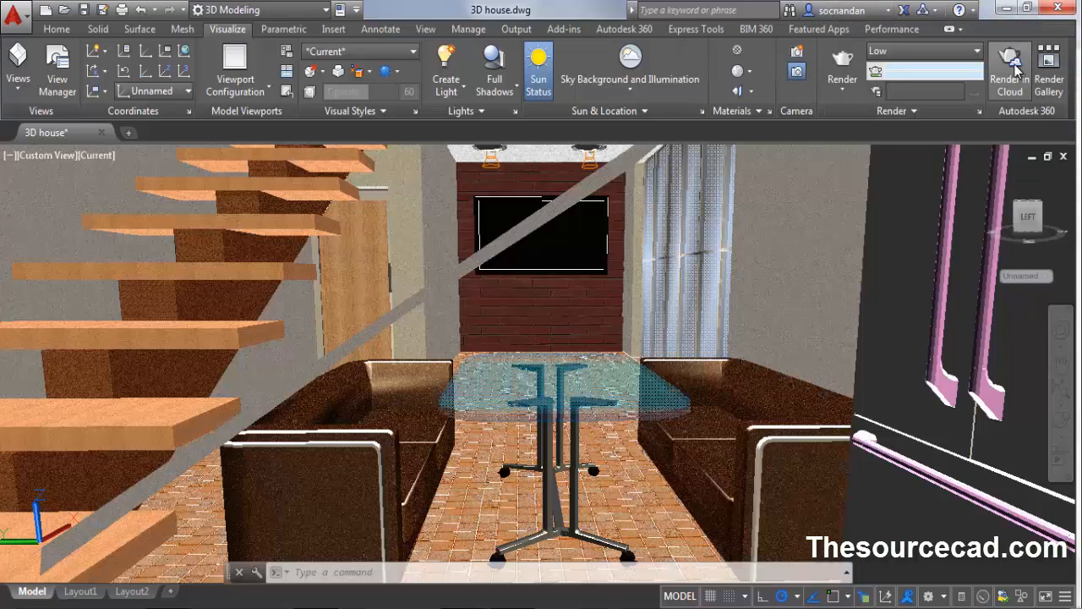
Step: Save the drawing and submit a cloud render job for the current view only
left_click(1010, 68)
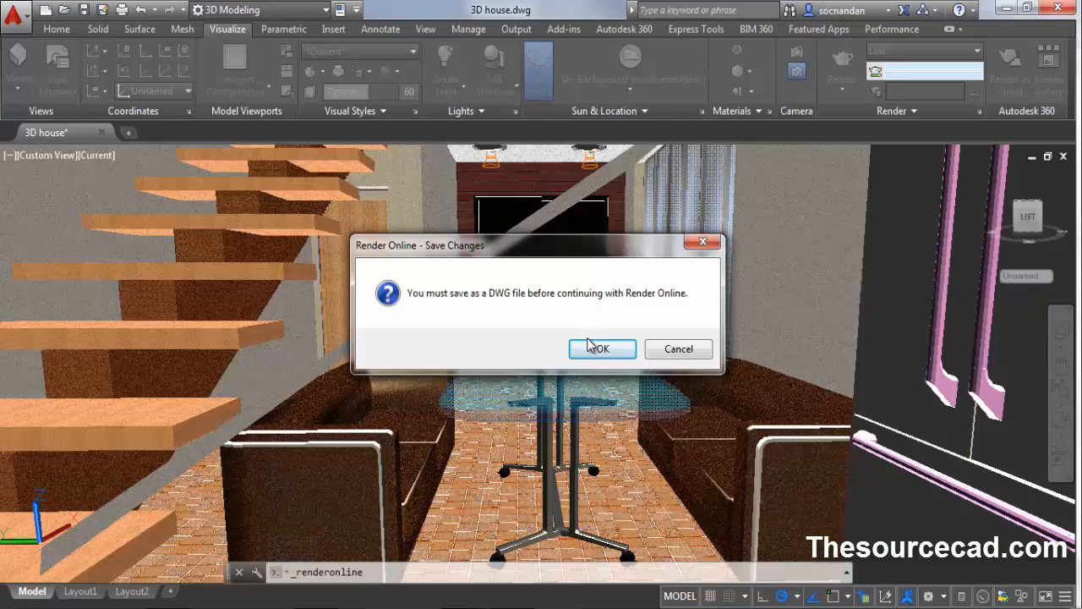
left_click(677, 348)
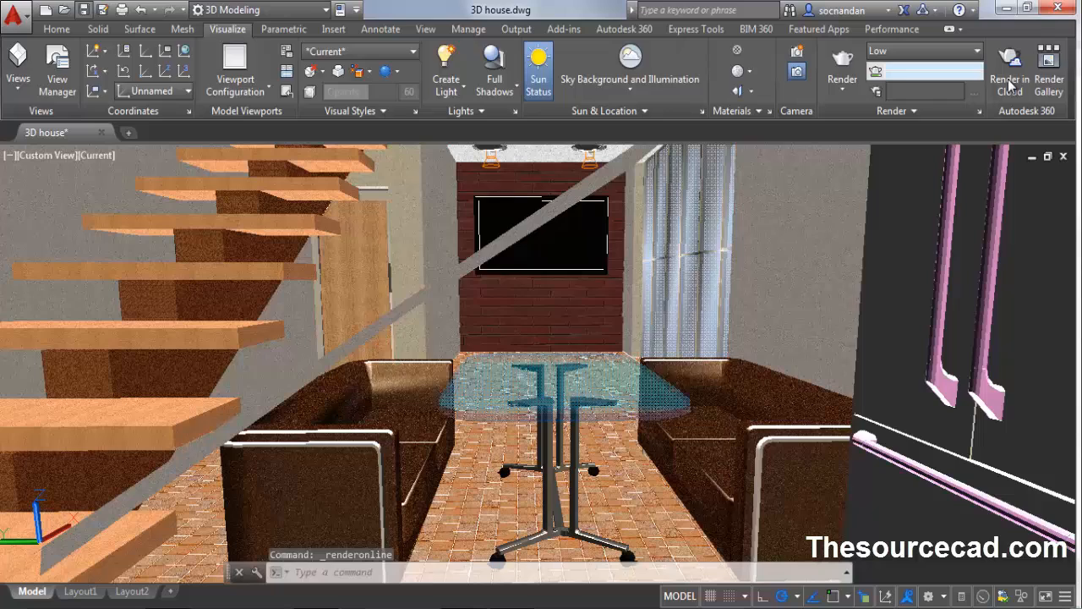
left_click(1008, 68)
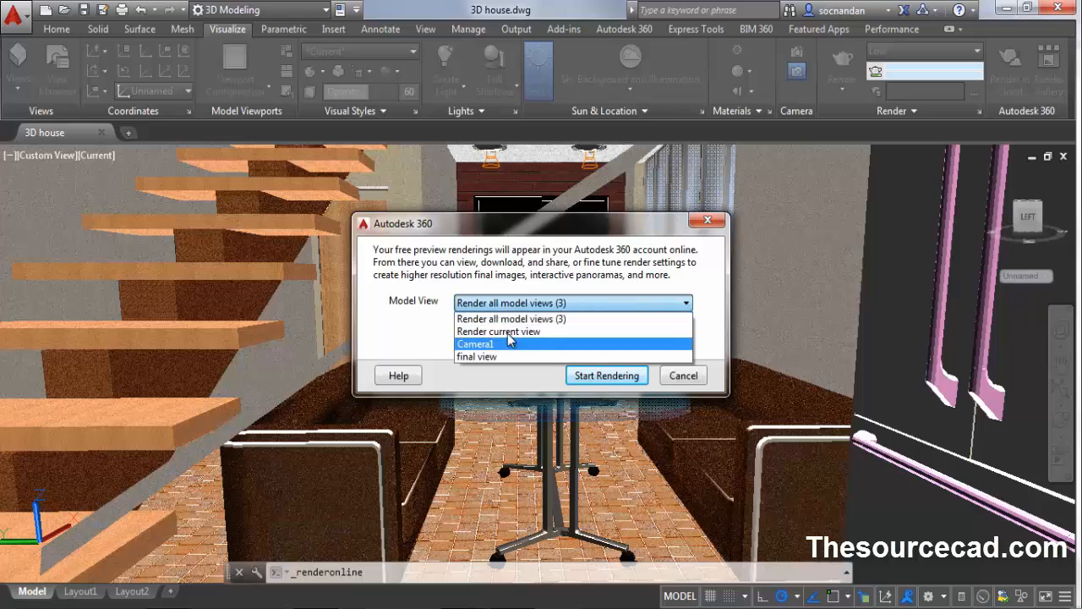
left_click(497, 330)
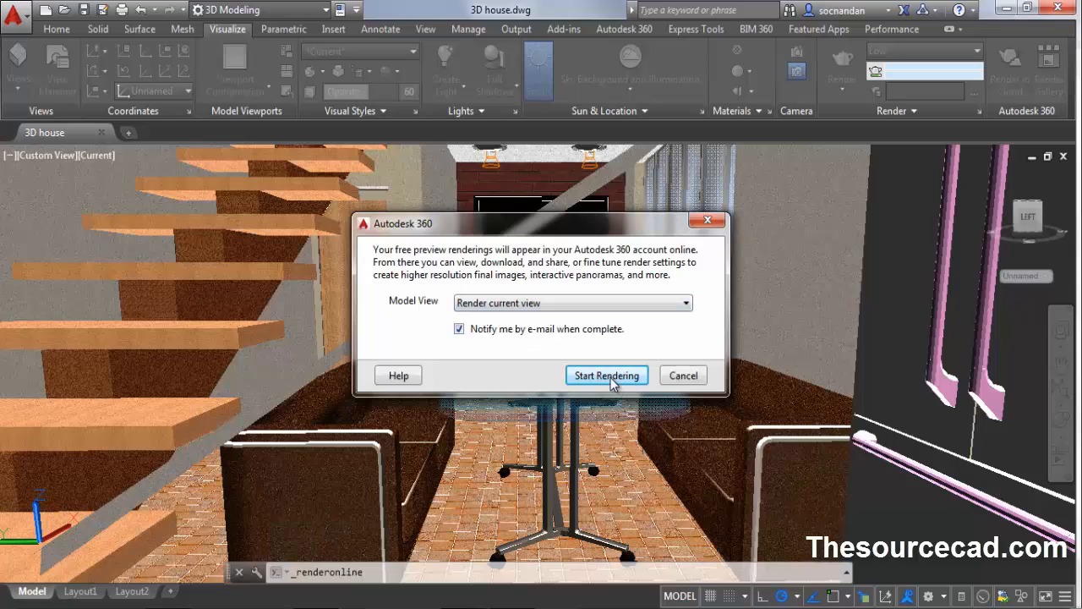
left_click(606, 376)
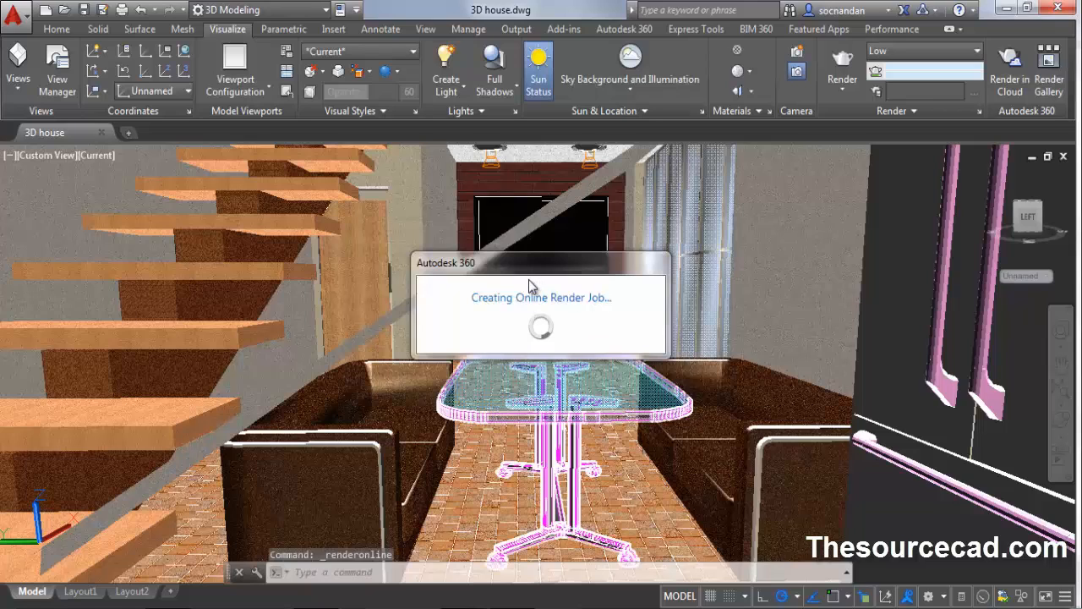
mouse_move(651, 215)
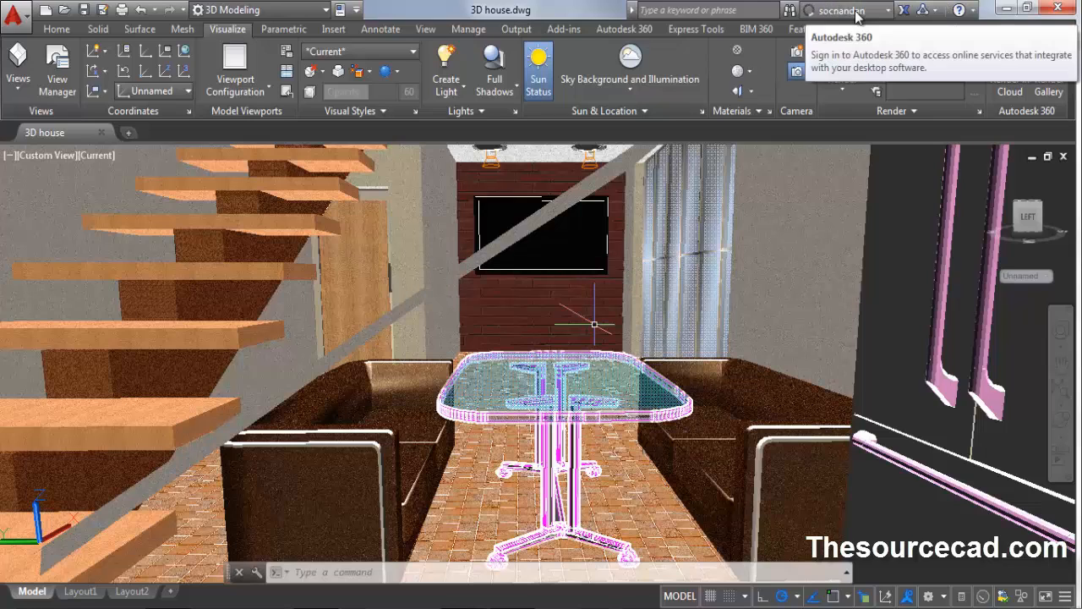
Step: Monitor the upload progress, then view the completed online renderings
left_click(842, 10)
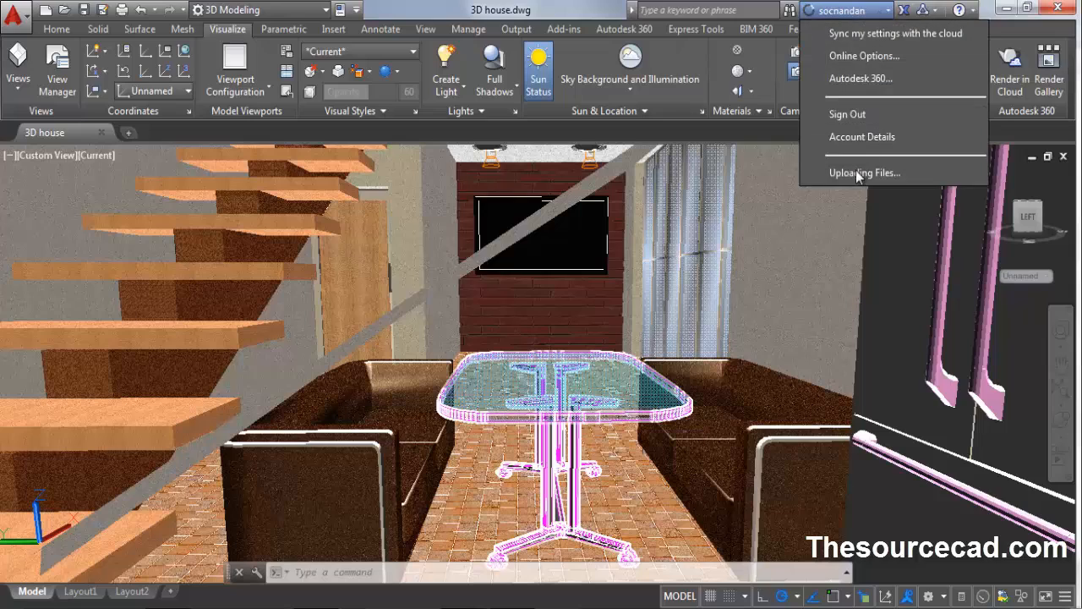
mouse_move(864, 173)
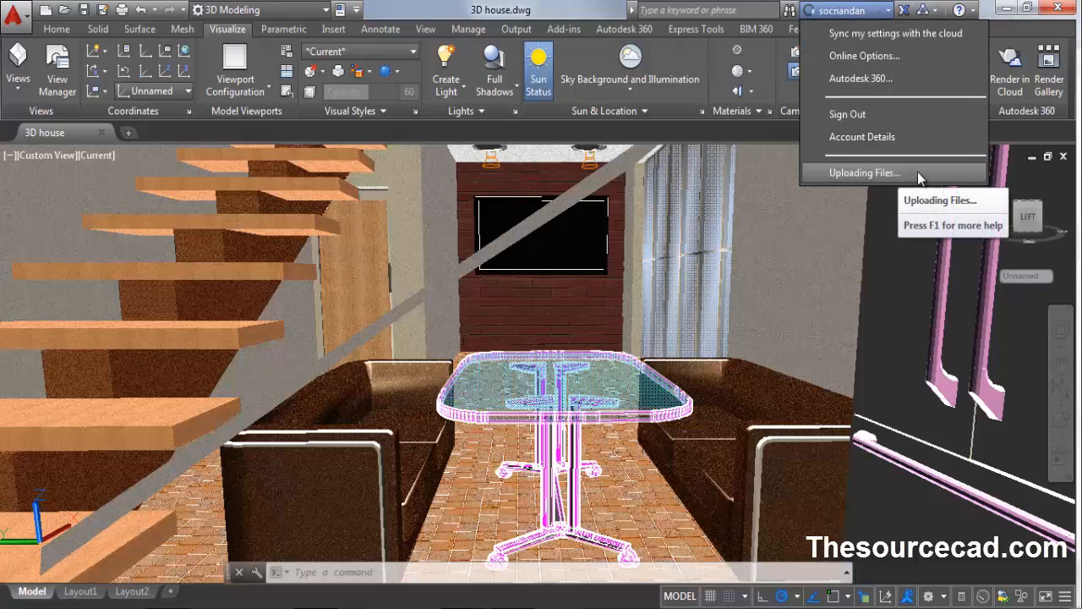
mouse_move(846, 114)
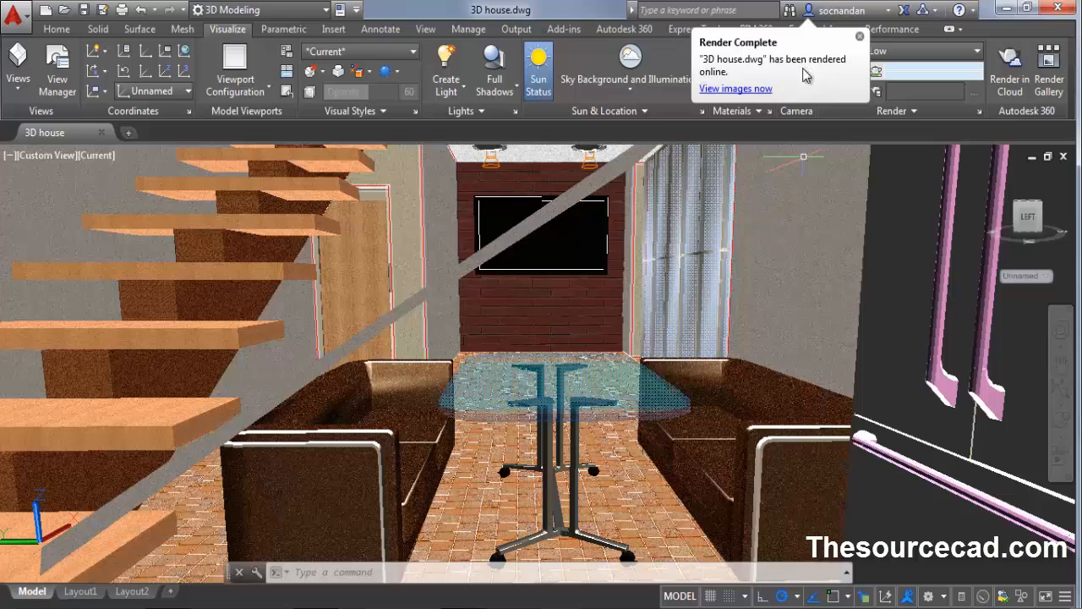
mouse_move(768, 93)
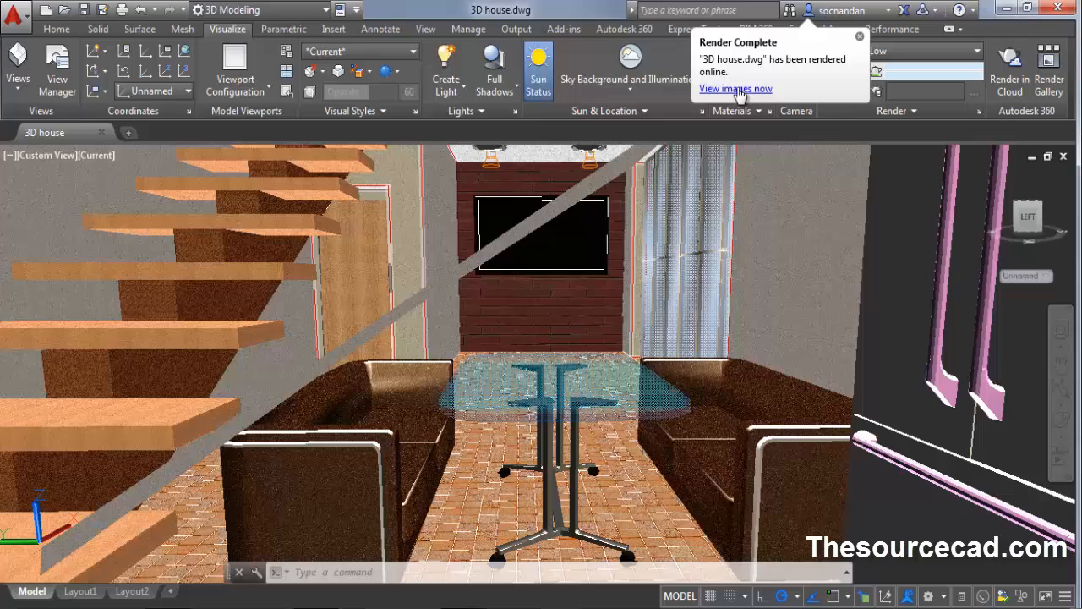
left_click(734, 88)
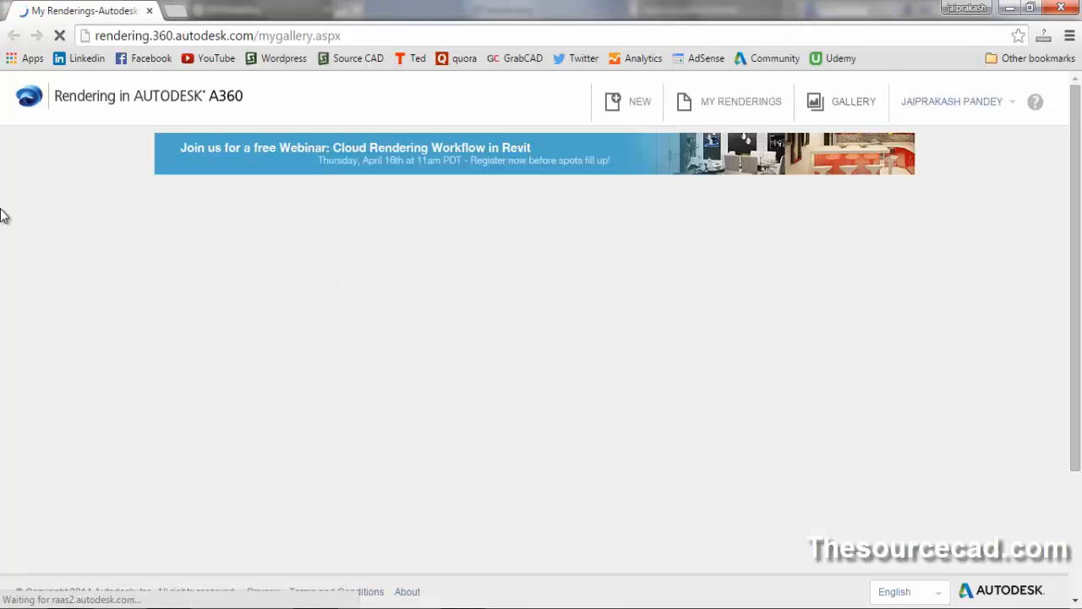
Step: In A360 My Renderings, enlarge the cloud-rendered 3D house interior image
left_click(740, 101)
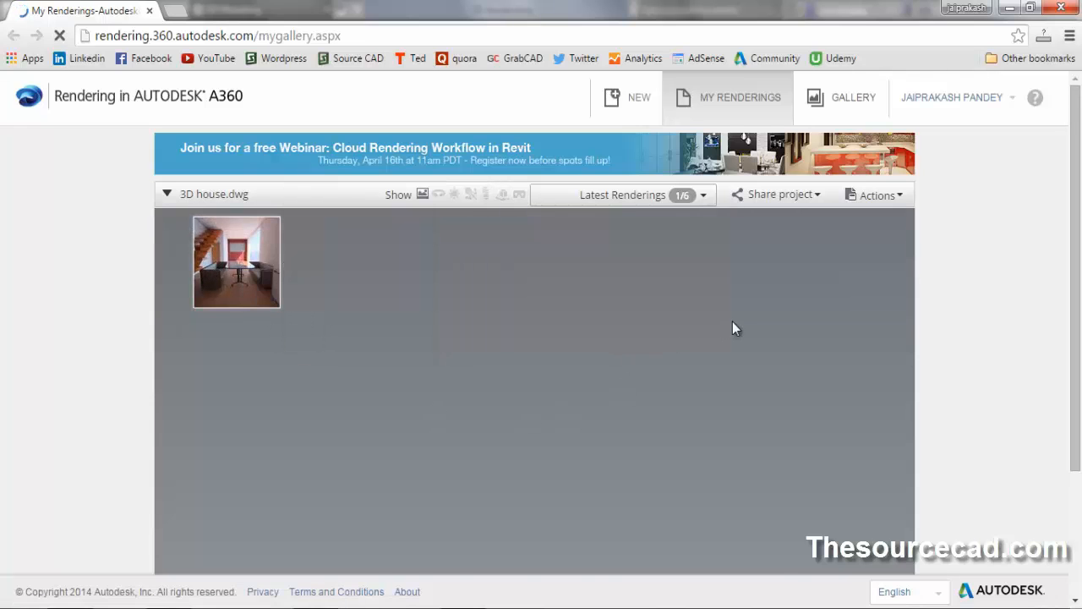
left_click(237, 260)
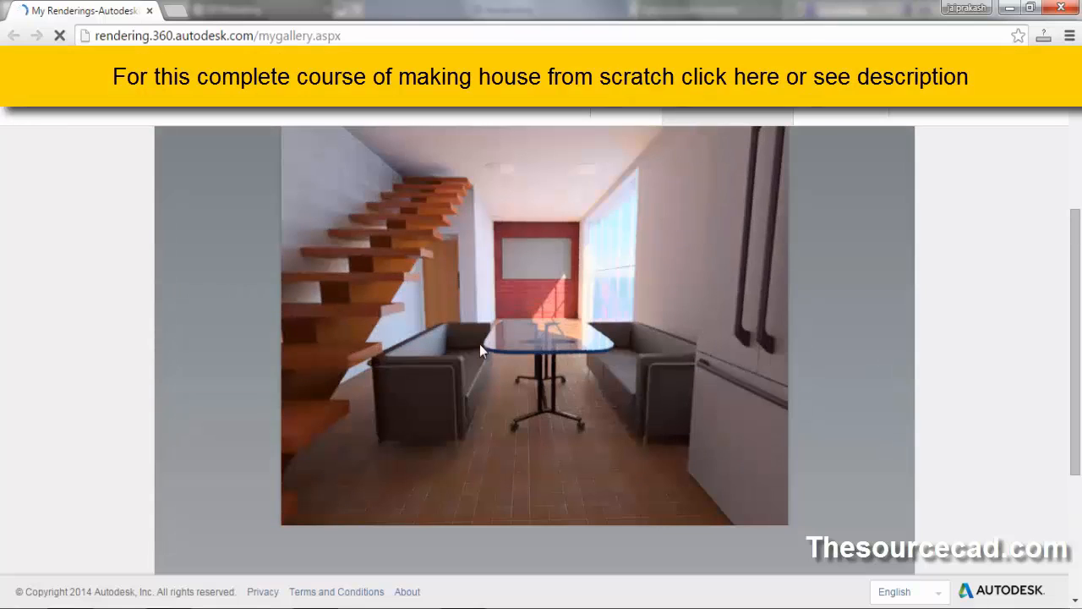